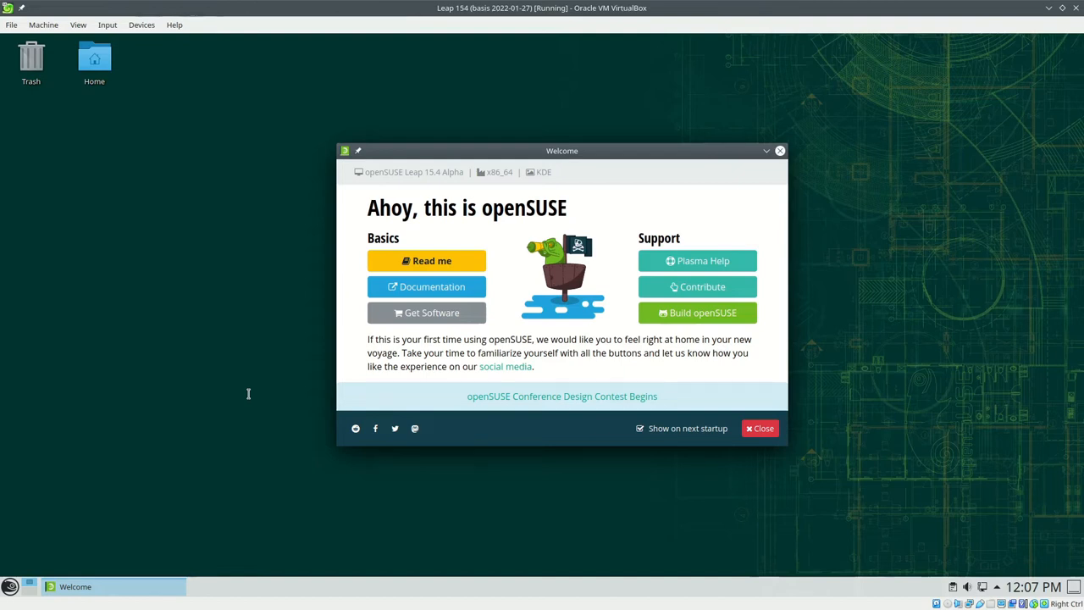
{"action": "mouse_move", "coordinate": [11, 584]}
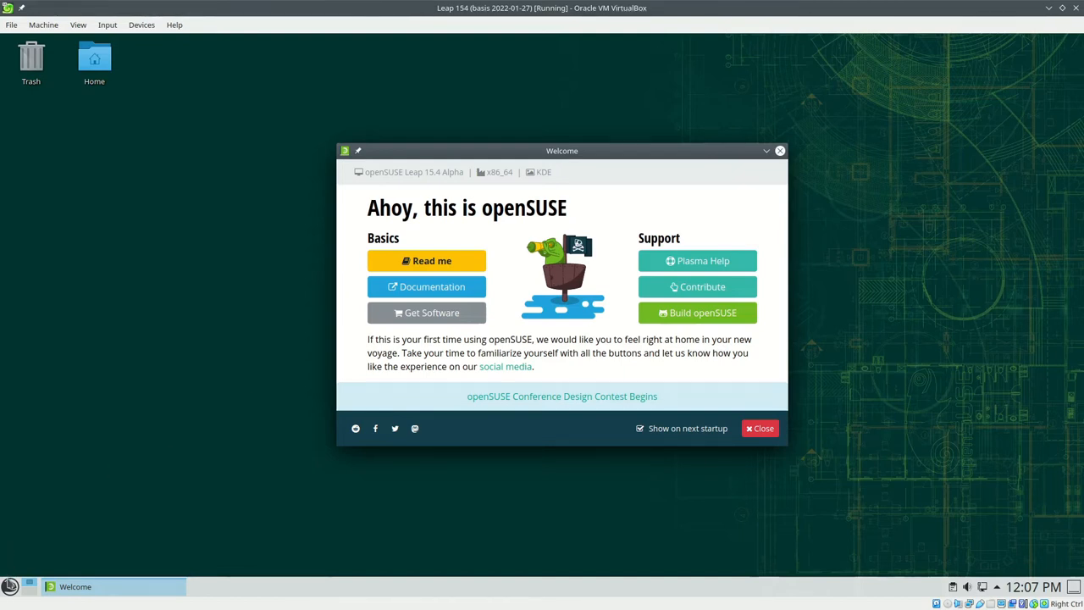
Step: Start Firefox from the Favorites list of the application launcher
{"action": "left_click", "coordinate": [10, 586]}
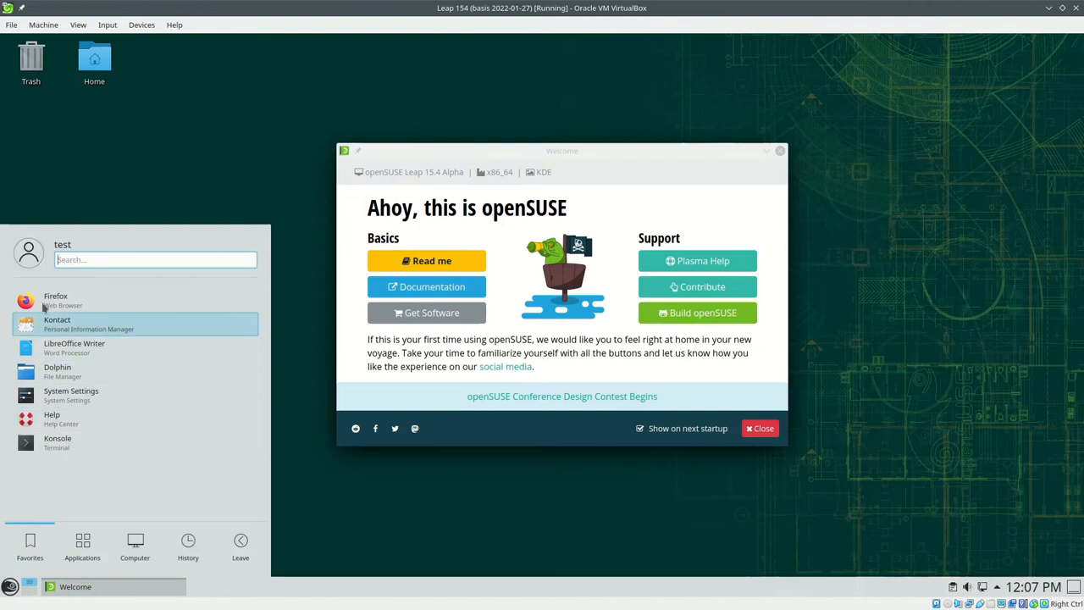
{"action": "left_click", "coordinate": [54, 300]}
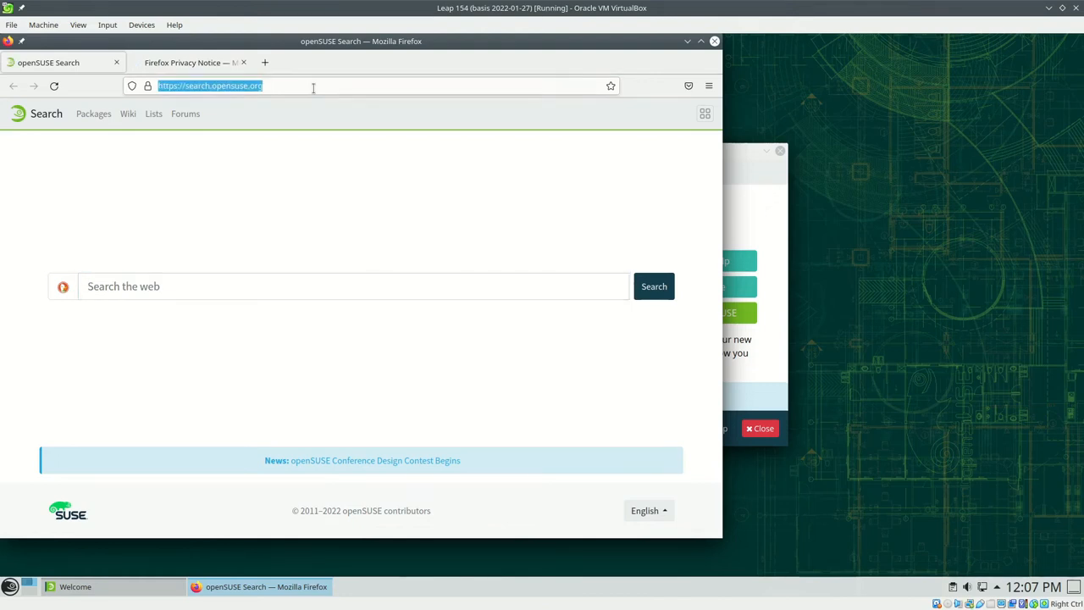
Step: Visit tryton.org's download page and follow Distributions to the openSUSE packaging project
{"action": "type", "text": "tryt"}
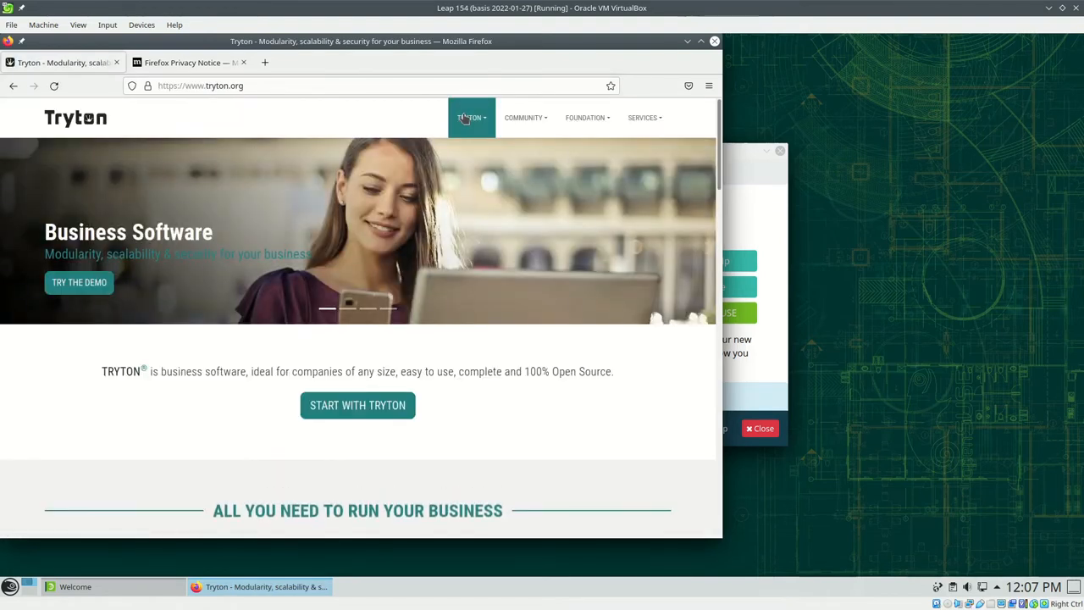
{"action": "mouse_move", "coordinate": [464, 193]}
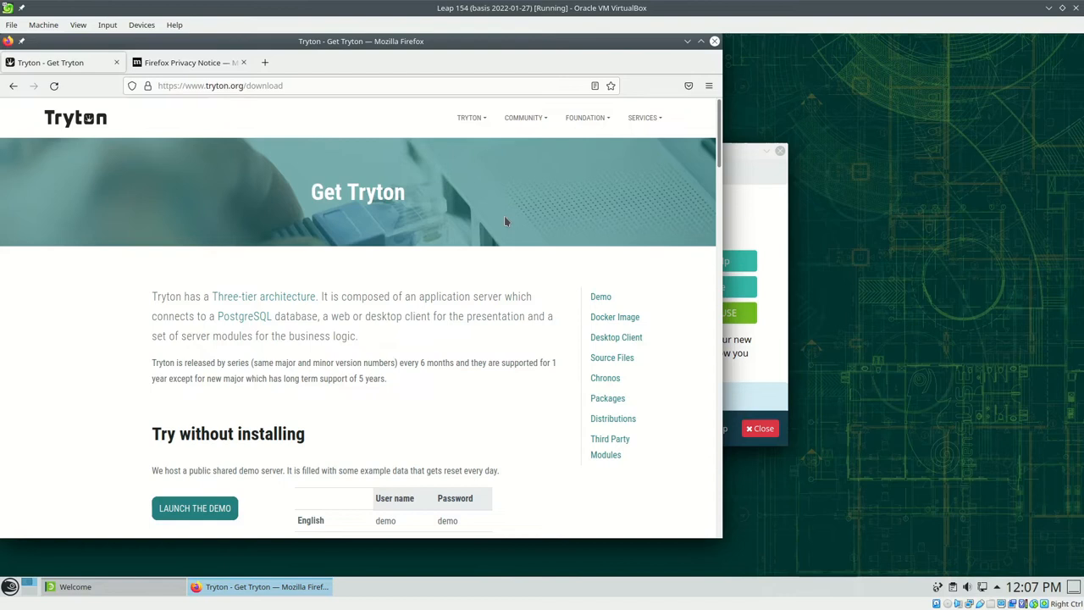
{"action": "mouse_move", "coordinate": [613, 418]}
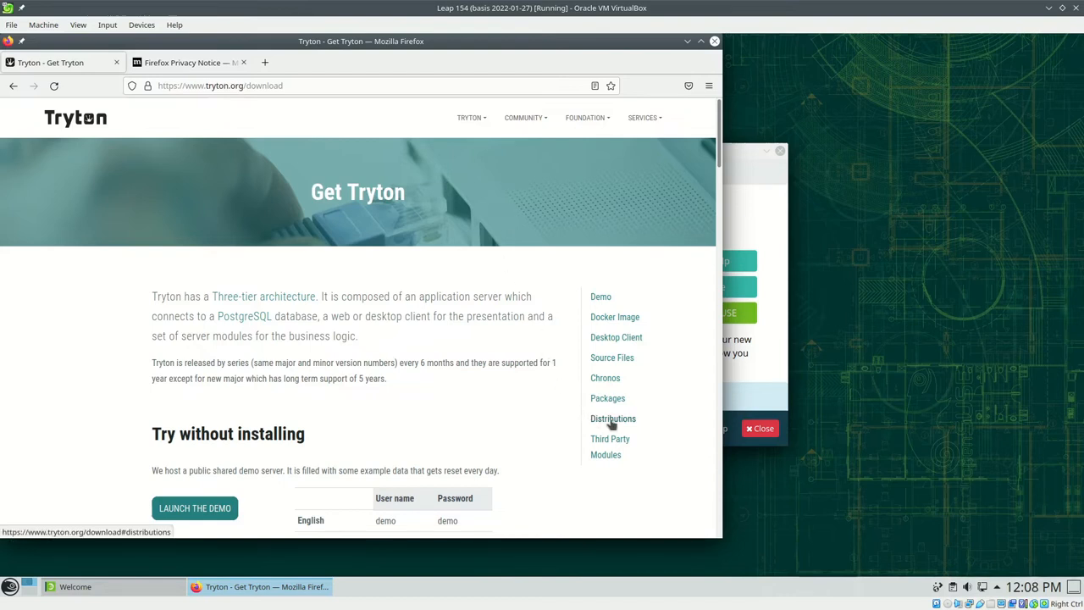
{"action": "left_click", "coordinate": [614, 416]}
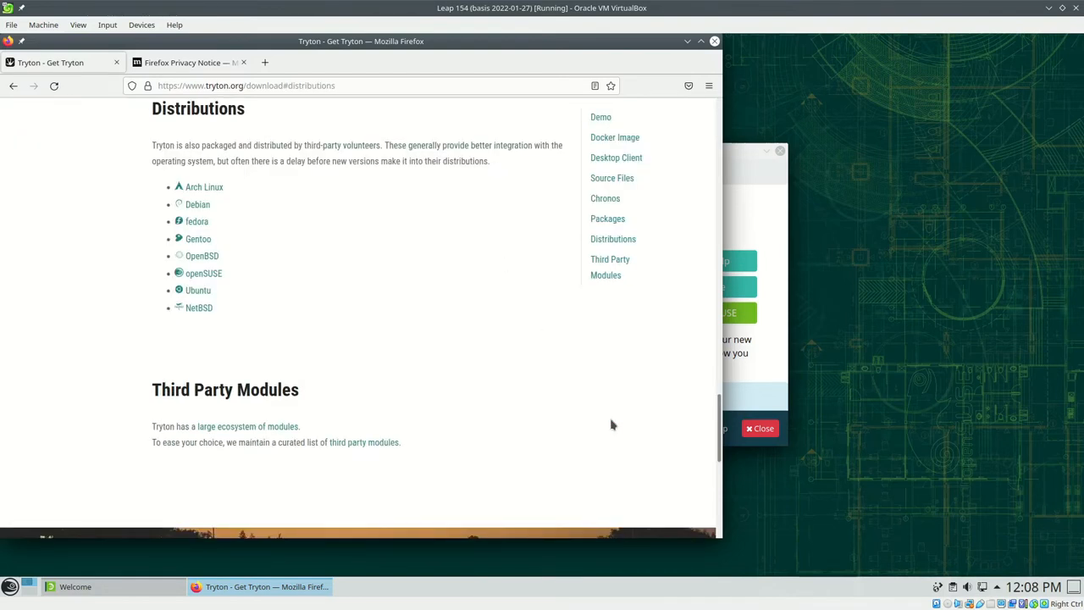
{"action": "mouse_move", "coordinate": [288, 190]}
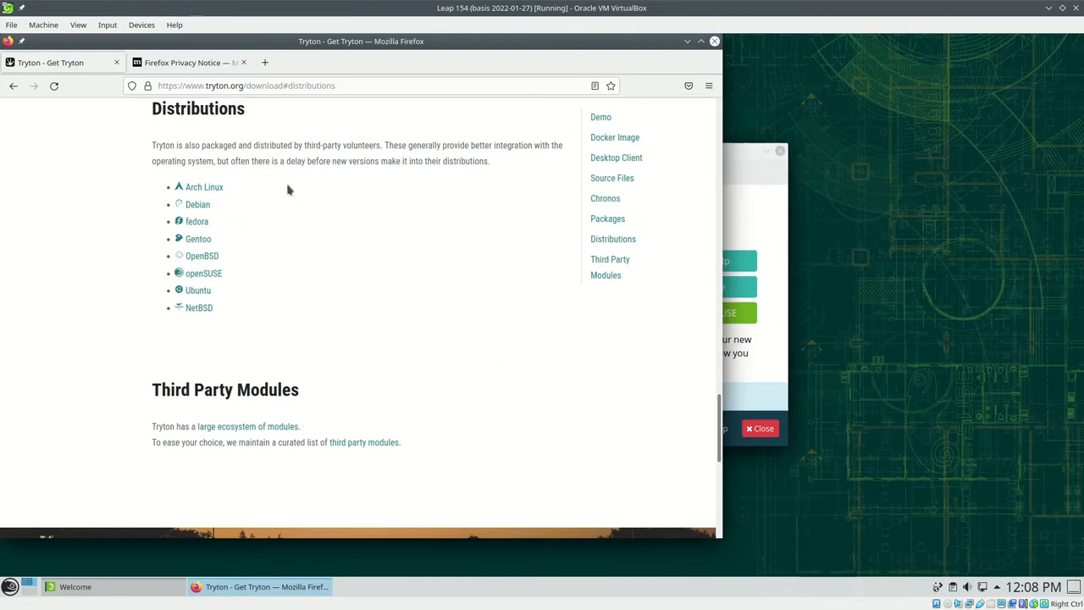
{"action": "mouse_move", "coordinate": [212, 272]}
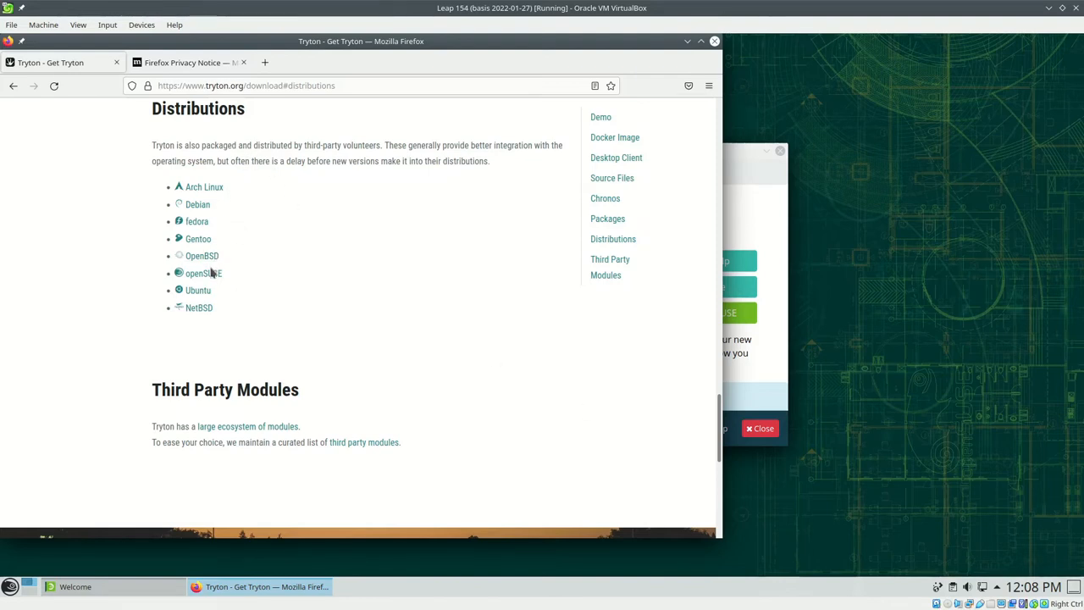
{"action": "mouse_move", "coordinate": [204, 273]}
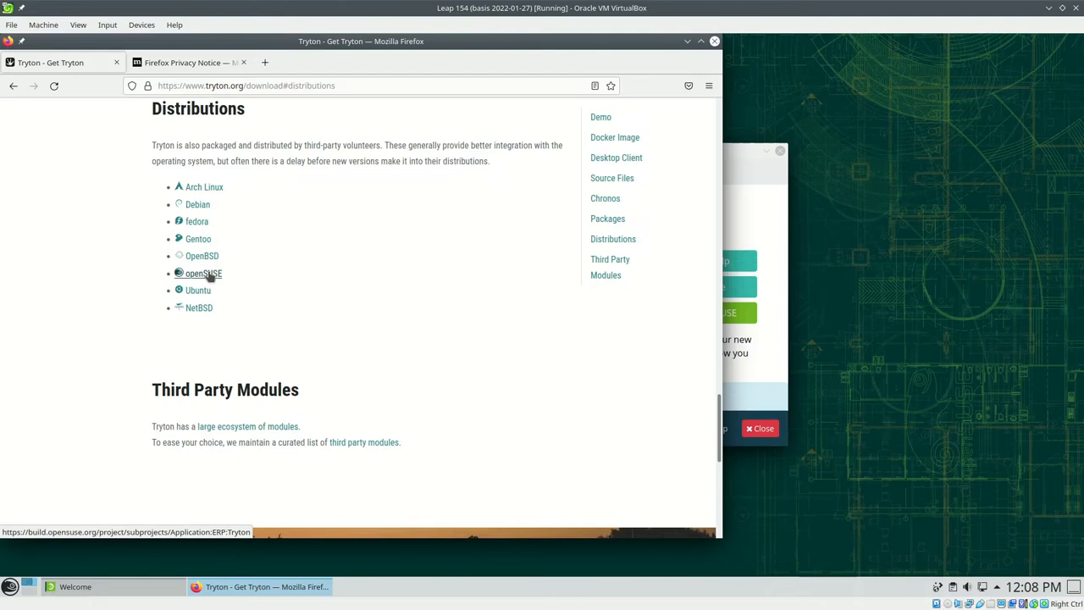
{"action": "left_click", "coordinate": [203, 272]}
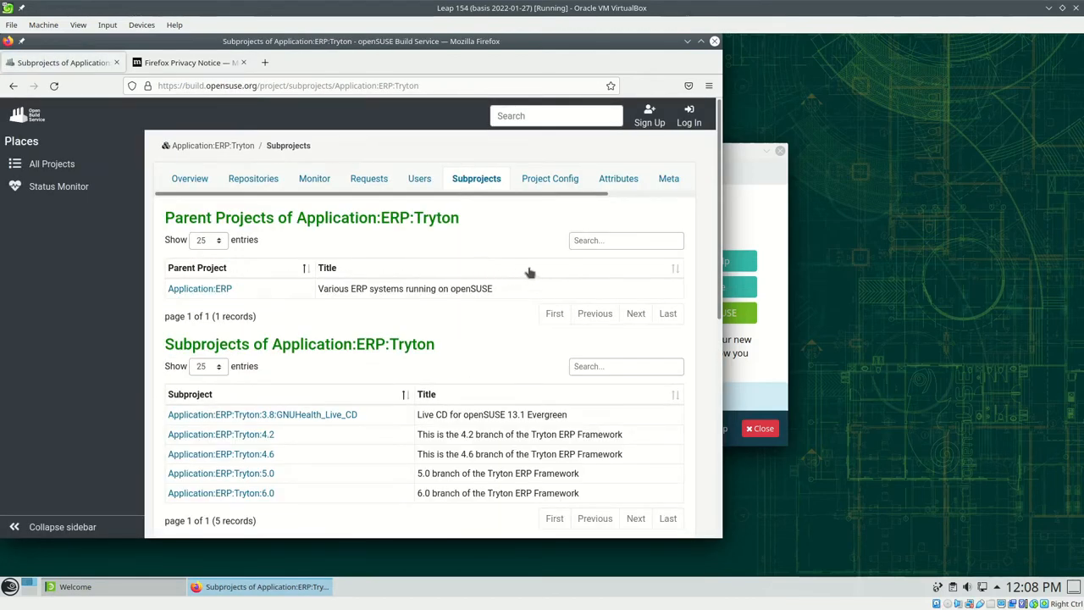
{"action": "mouse_move", "coordinate": [775, 536]}
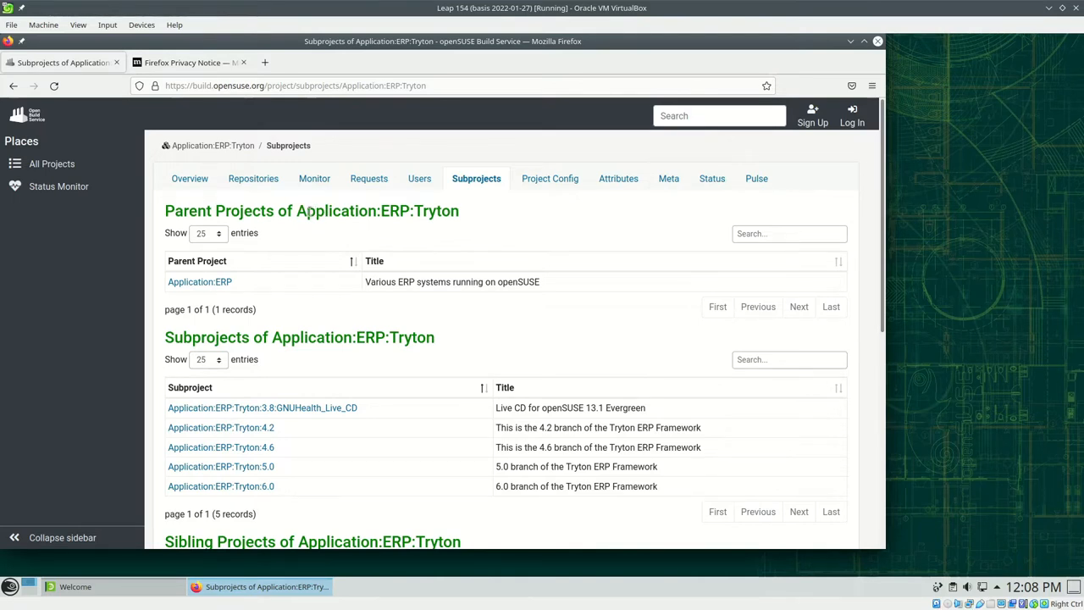
{"action": "mouse_move", "coordinate": [307, 325]}
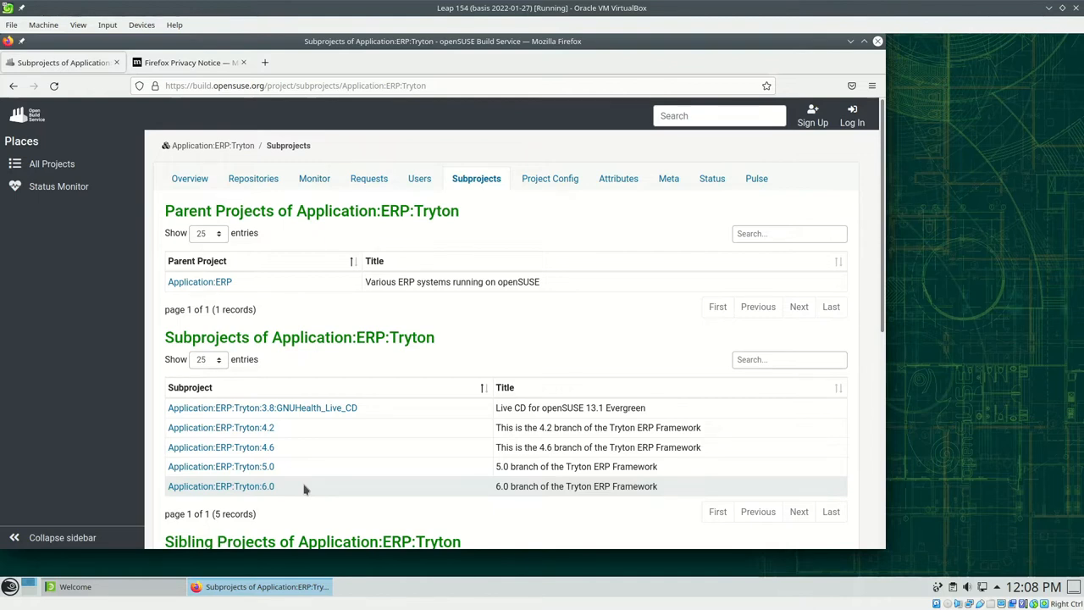
{"action": "mouse_move", "coordinate": [220, 484]}
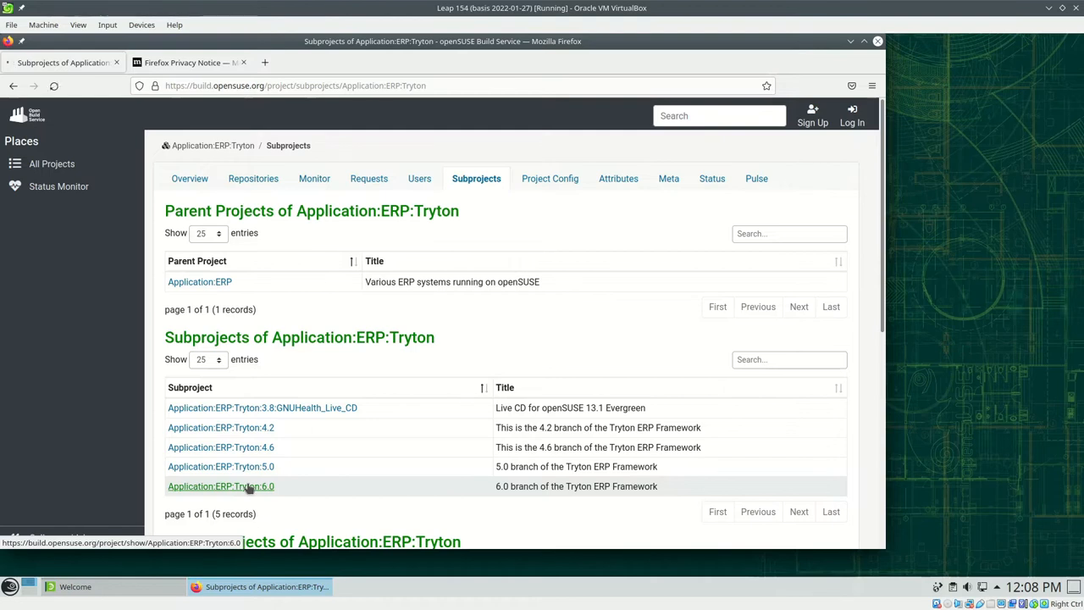
Step: Enter the Application:ERP:Tryton:6.0 subproject and reach its 15.4 download repository
{"action": "left_click", "coordinate": [220, 486]}
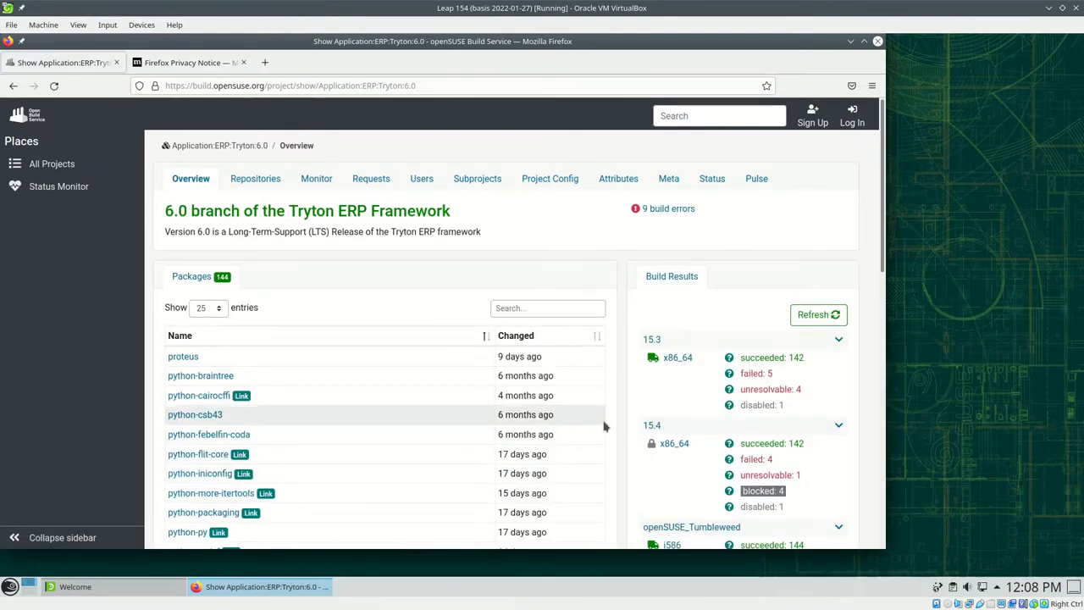
{"action": "left_click", "coordinate": [652, 423]}
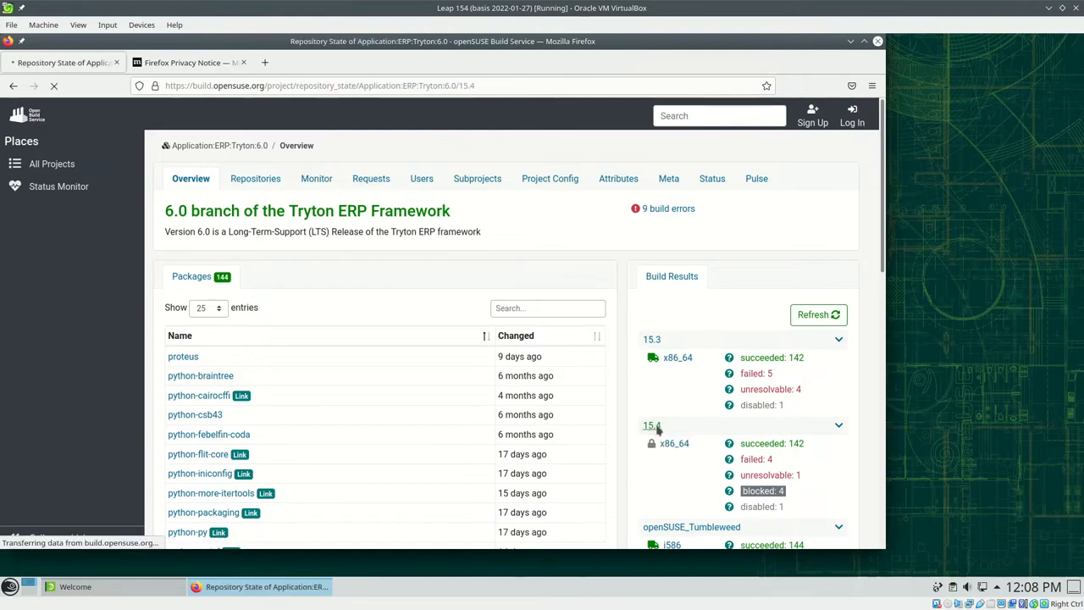
{"action": "left_click", "coordinate": [651, 425]}
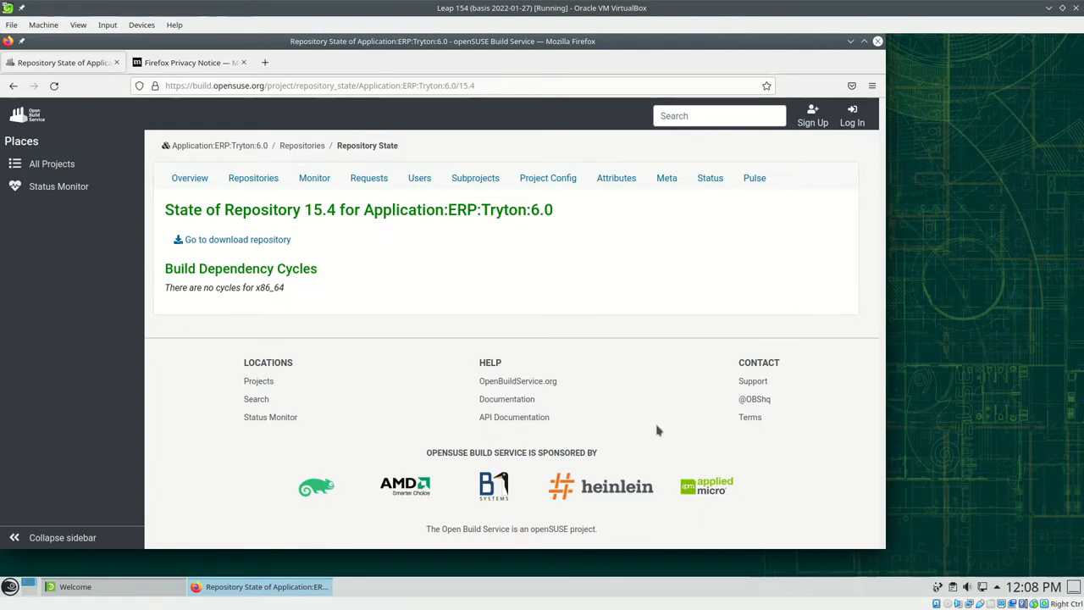
{"action": "mouse_move", "coordinate": [238, 240]}
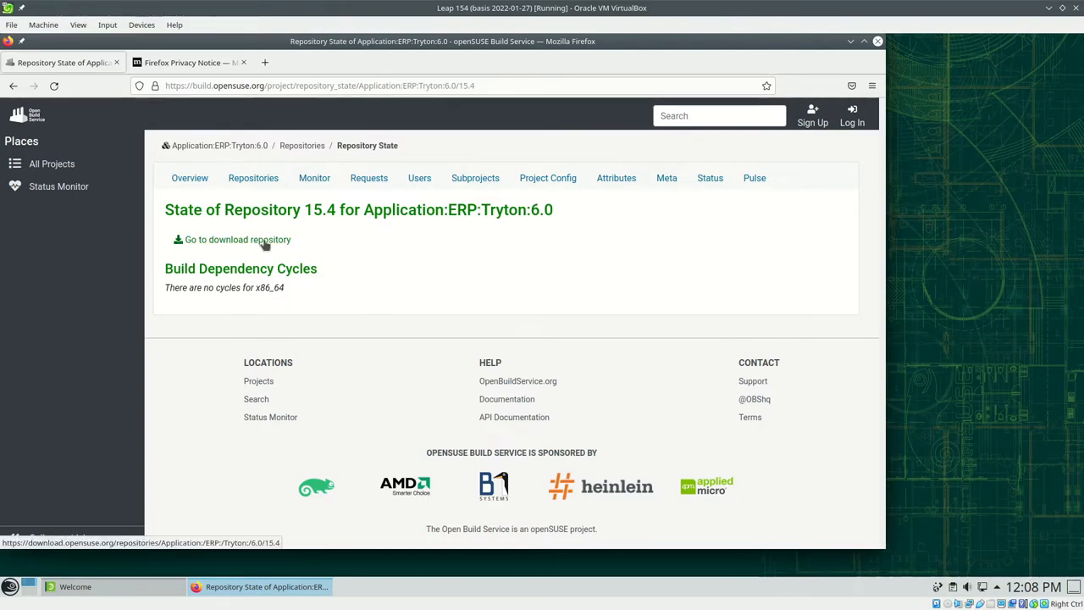
{"action": "left_click", "coordinate": [237, 239]}
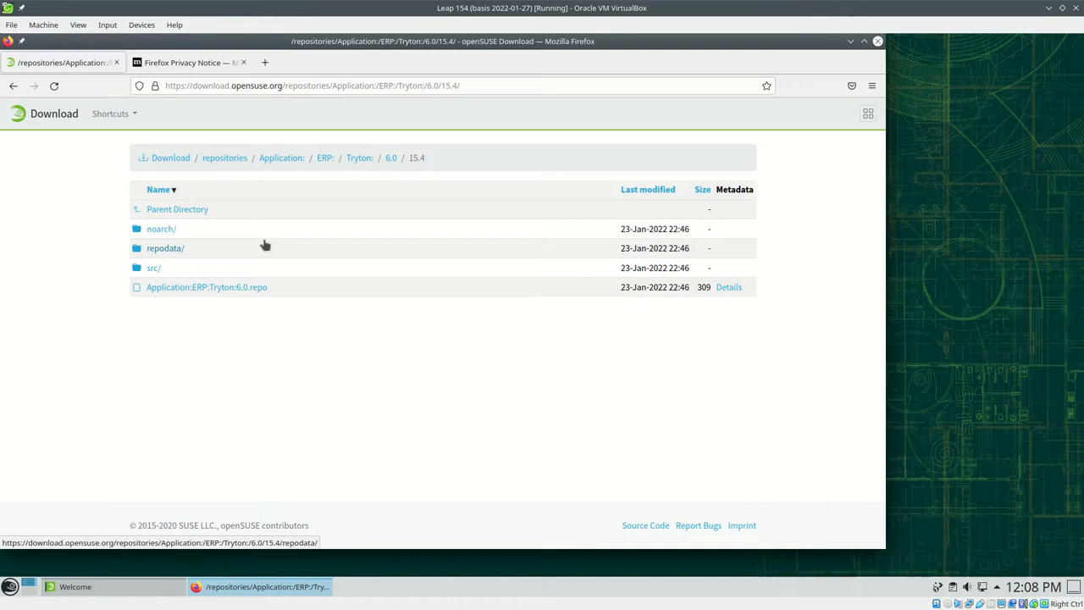
{"action": "mouse_move", "coordinate": [264, 247]}
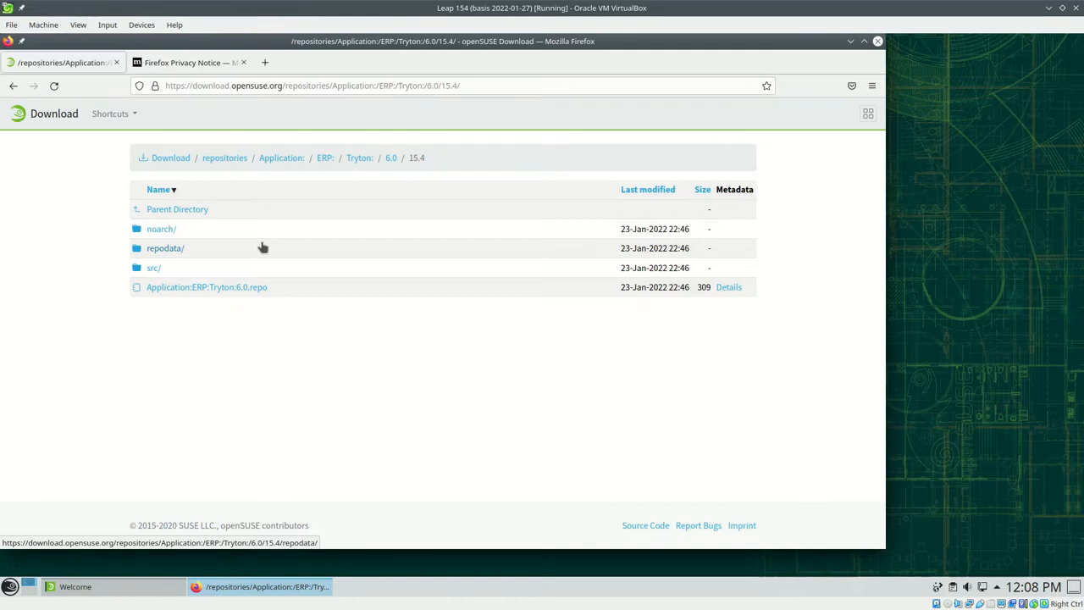
Step: Start YaST from the launcher's Applications > System category
{"action": "left_click", "coordinate": [10, 586]}
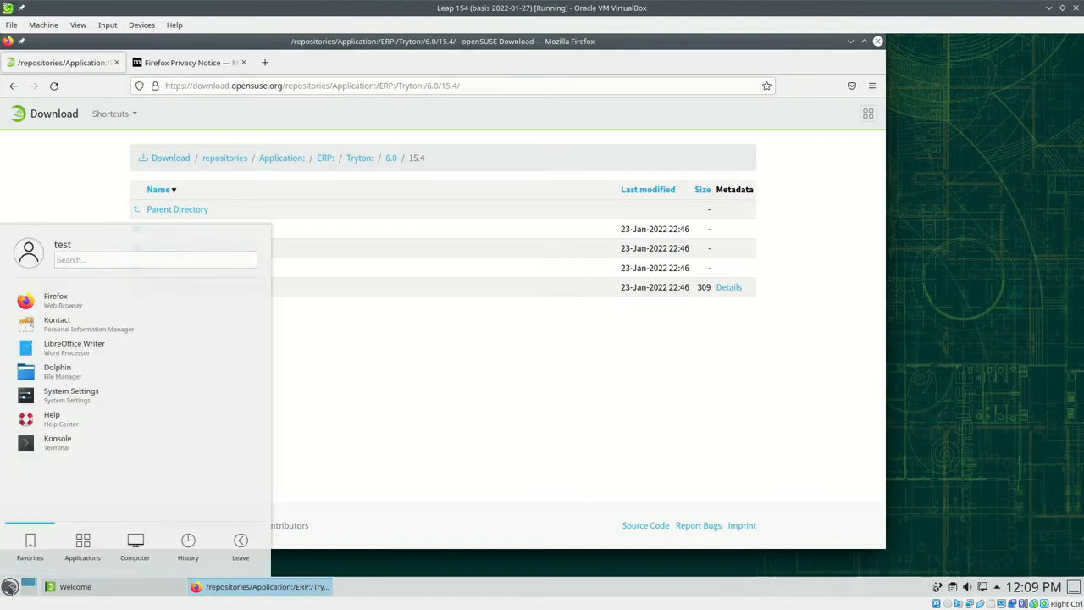
{"action": "left_click", "coordinate": [81, 546]}
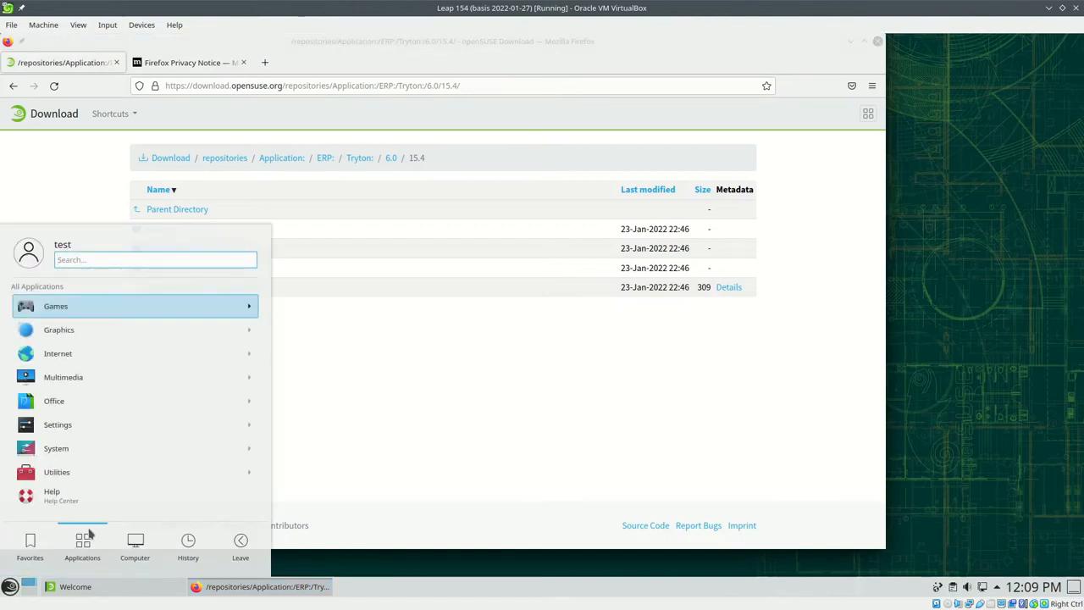
{"action": "left_click", "coordinate": [56, 447]}
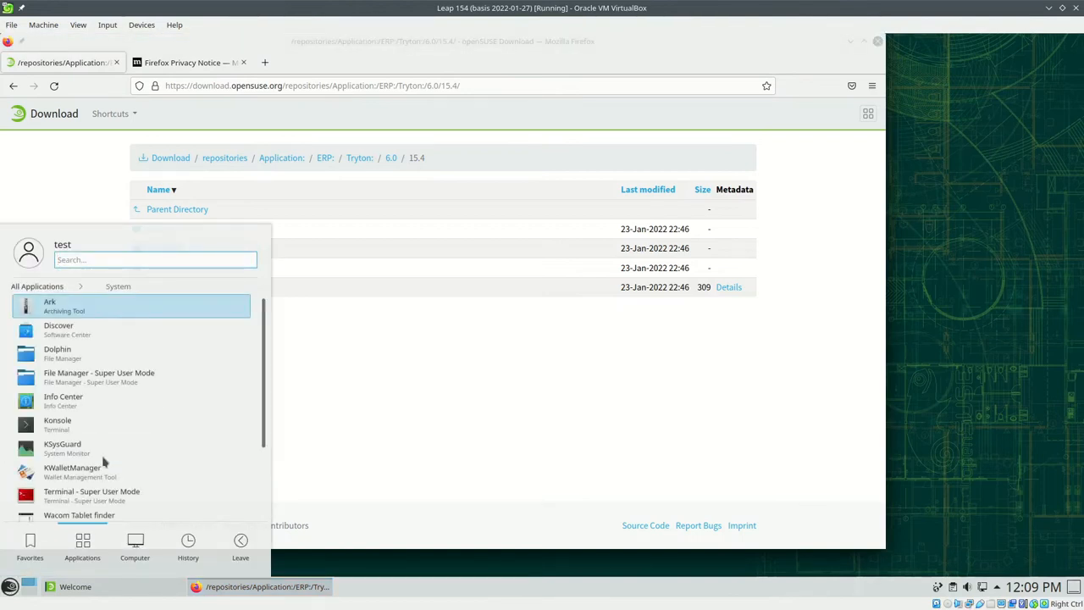
{"action": "scroll", "scroll_direction": "down", "scroll_amount": 3}
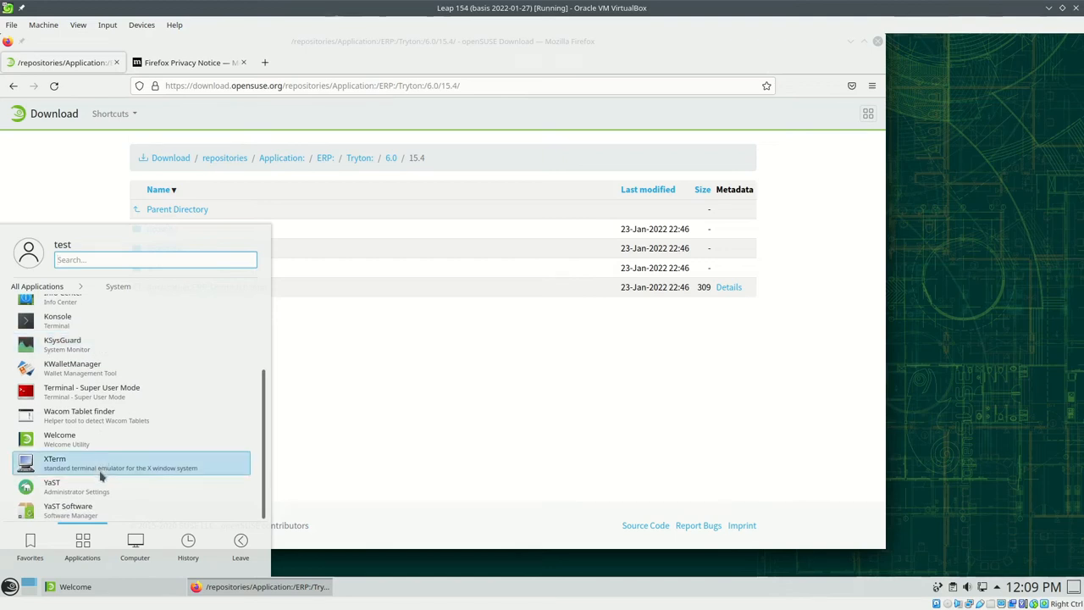
{"action": "left_click", "coordinate": [51, 484]}
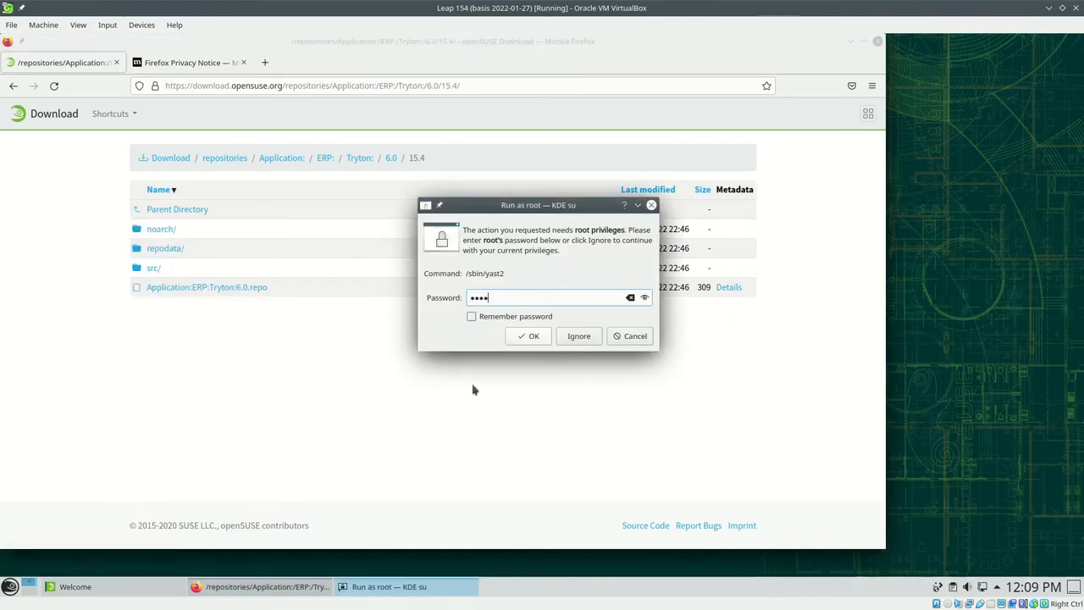
Step: Confirm the root password and enter the Software Repositories module of the Control Center
{"action": "left_click", "coordinate": [529, 336]}
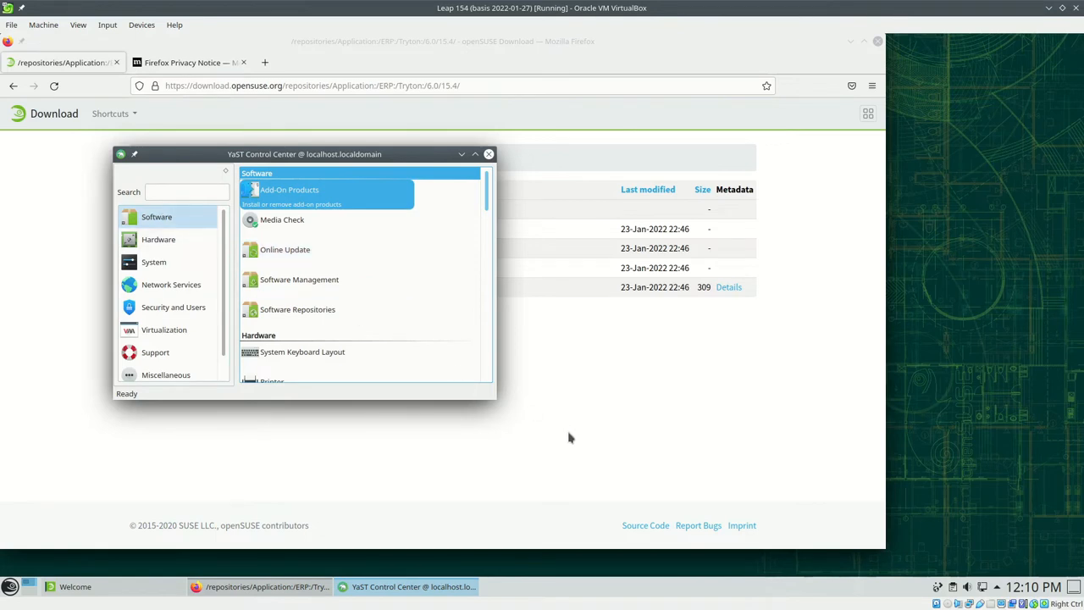
{"action": "left_click_drag", "start_coordinate": [495, 398], "coordinate": [523, 449]}
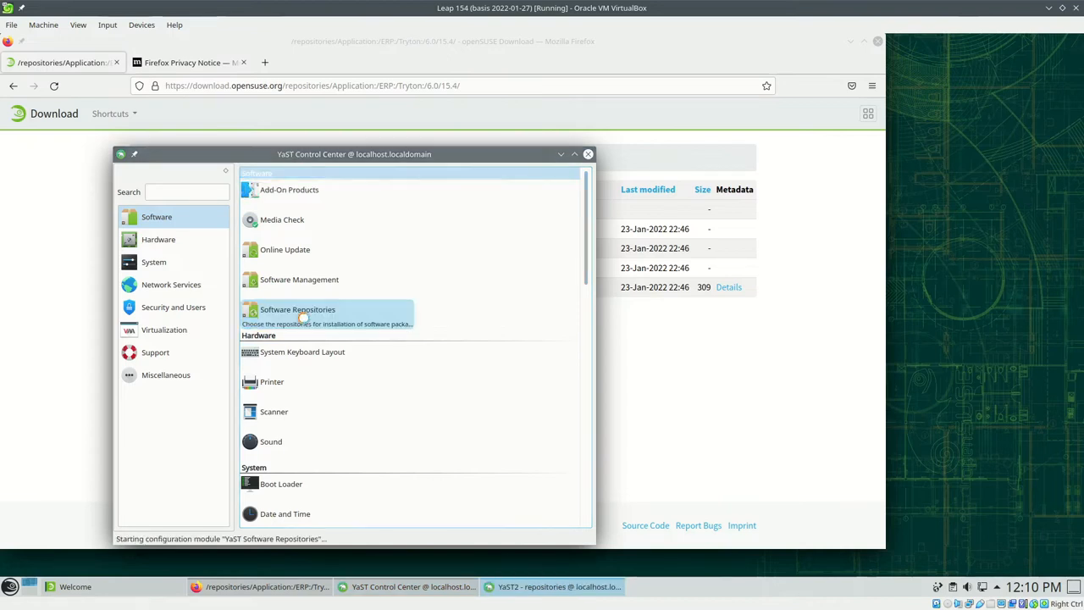
{"action": "left_click", "coordinate": [298, 309]}
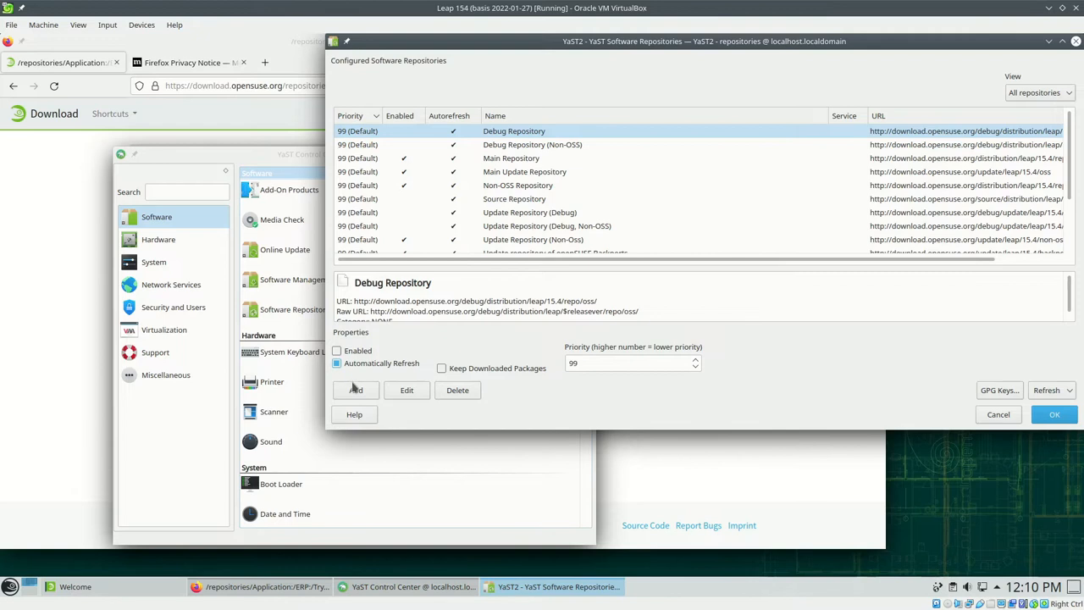
{"action": "left_click", "coordinate": [355, 390]}
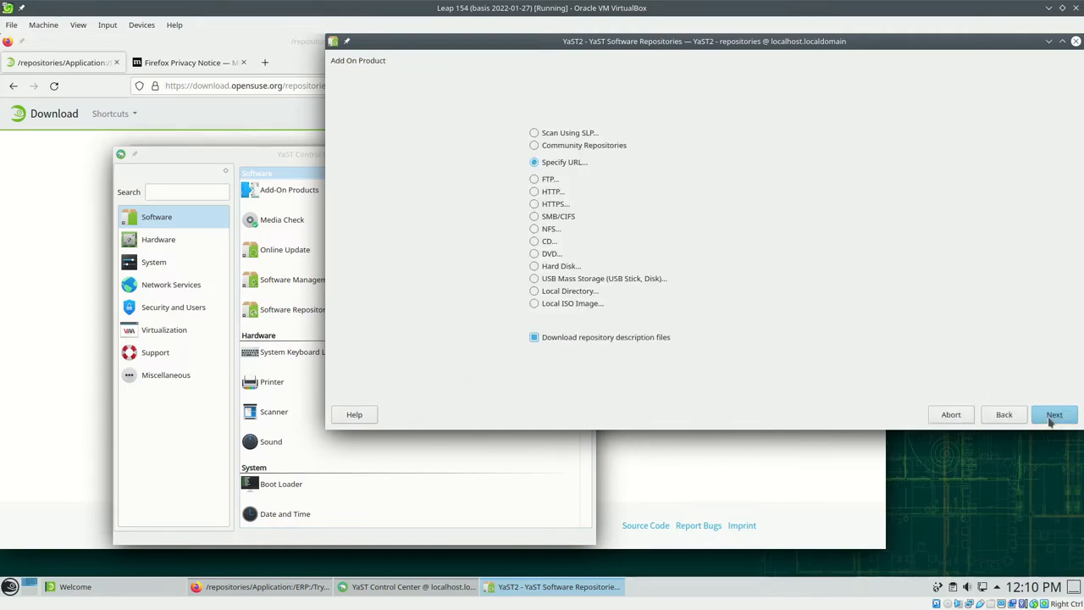
{"action": "left_click", "coordinate": [1054, 414]}
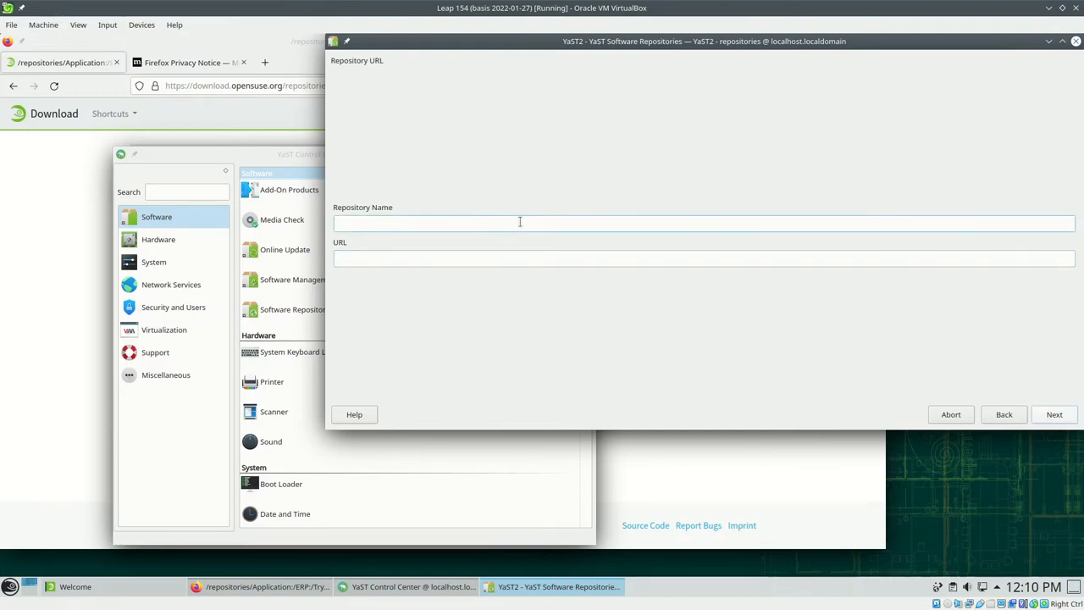
{"action": "type", "text": "Tryton"}
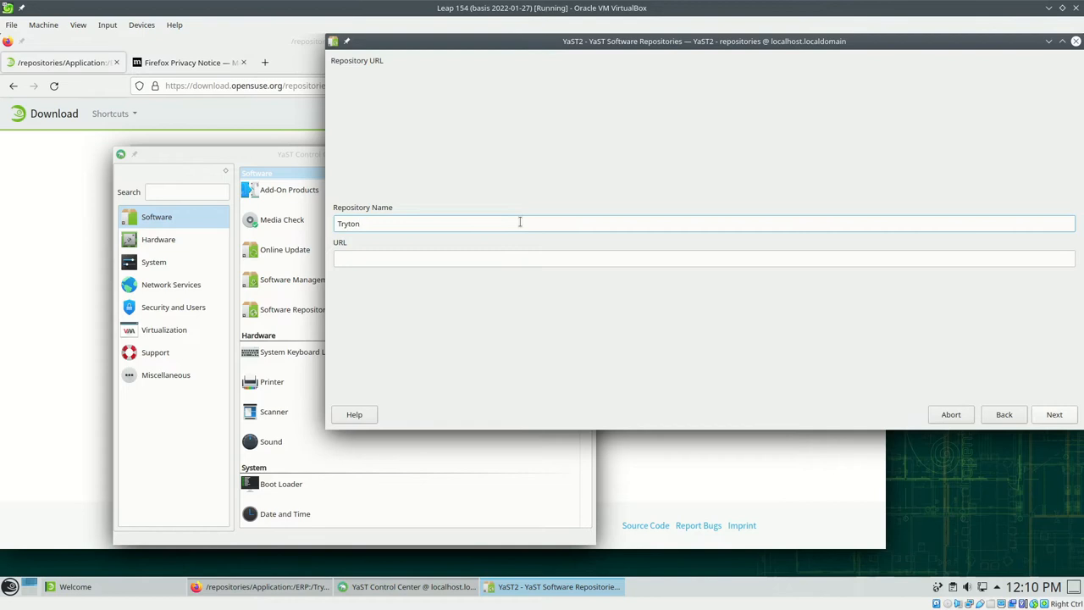
{"action": "type", "text": "6"}
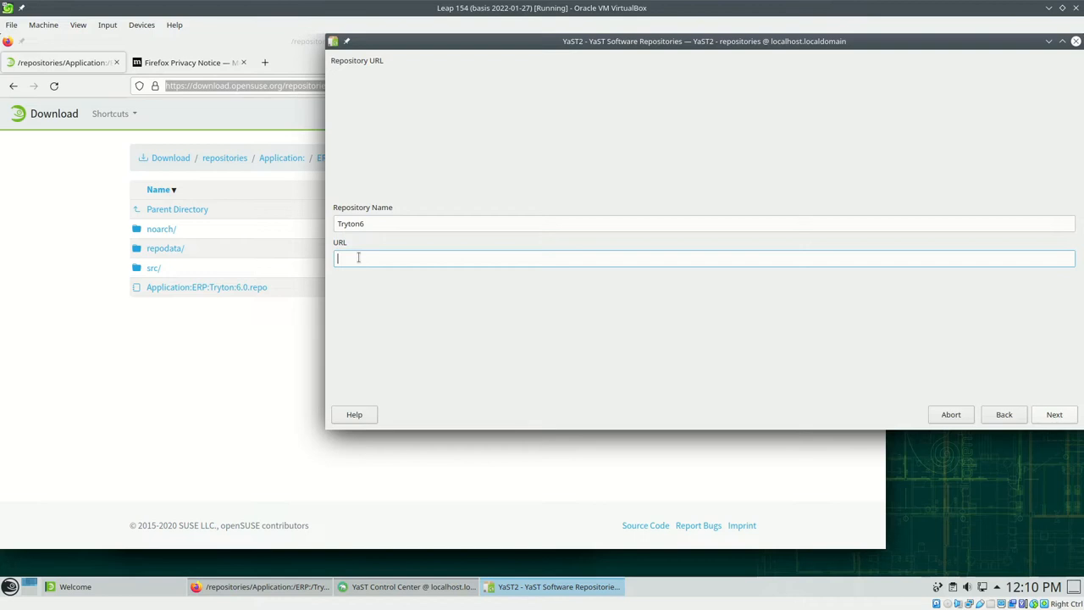
{"action": "type", "text": "https://download.opensuse.org/repositories/Application:/ERP:/Tryton:/6.0/15.4/"}
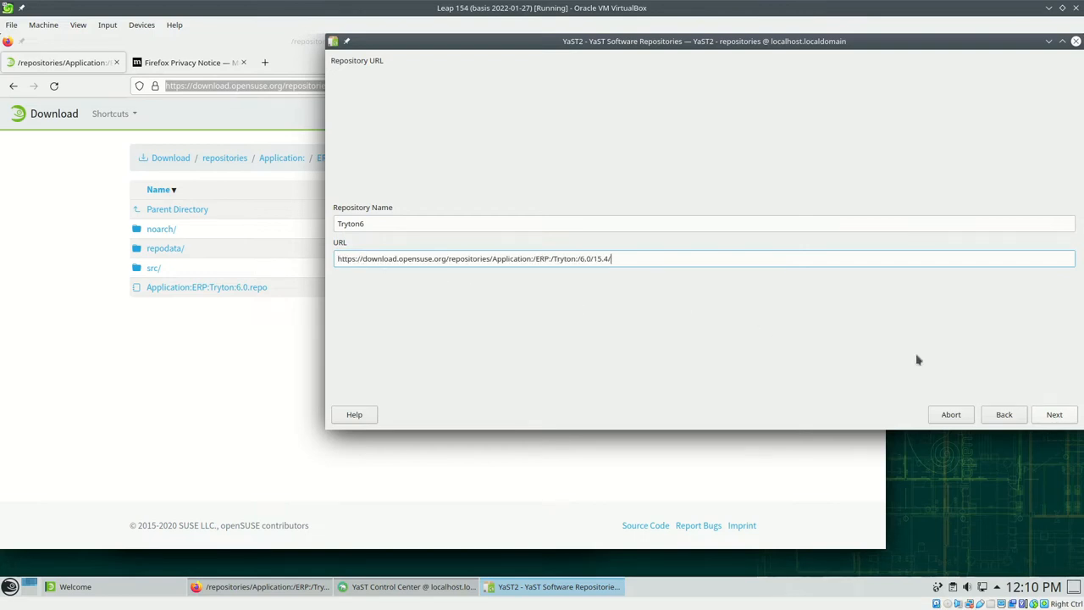
{"action": "left_click", "coordinate": [1054, 413]}
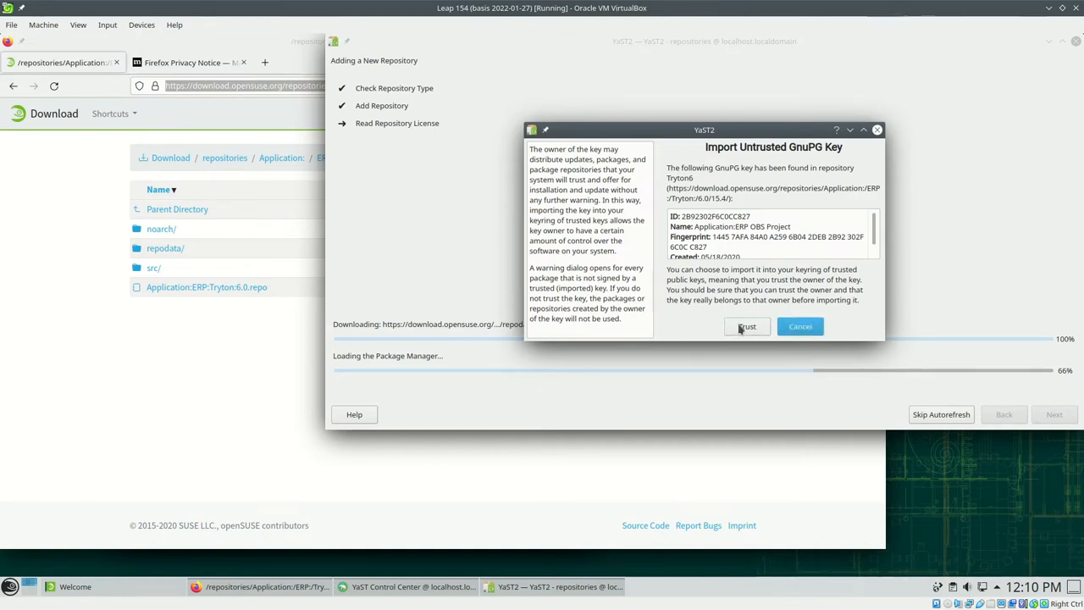
Step: Trust the repository's GnuPG key, set Tryton6 priority to 70 and save, returning to the Control Center
{"action": "left_click", "coordinate": [745, 325]}
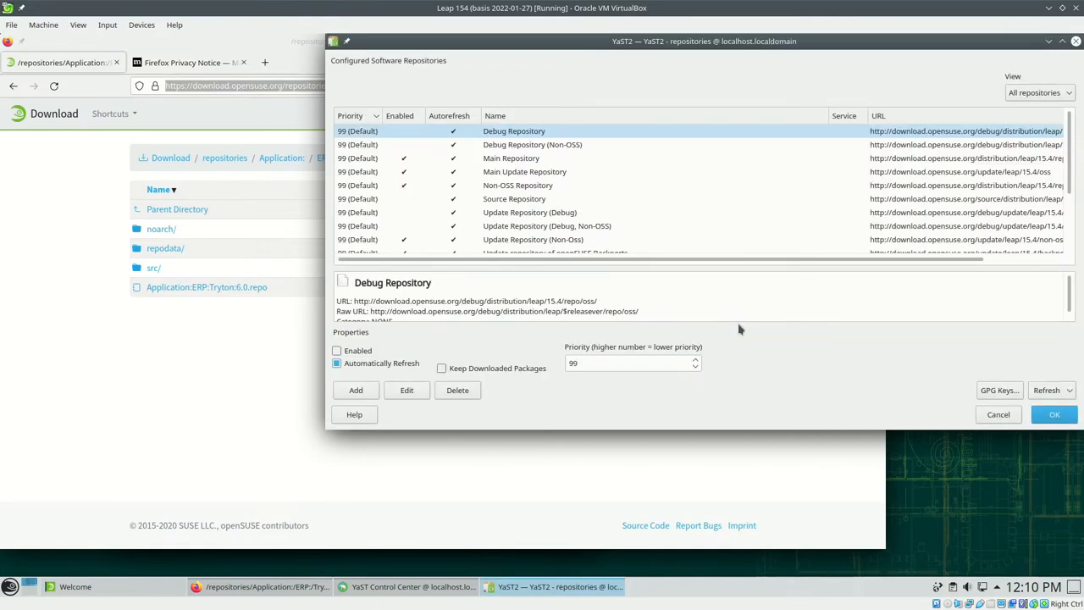
{"action": "scroll", "scroll_direction": "down", "scroll_amount": 3}
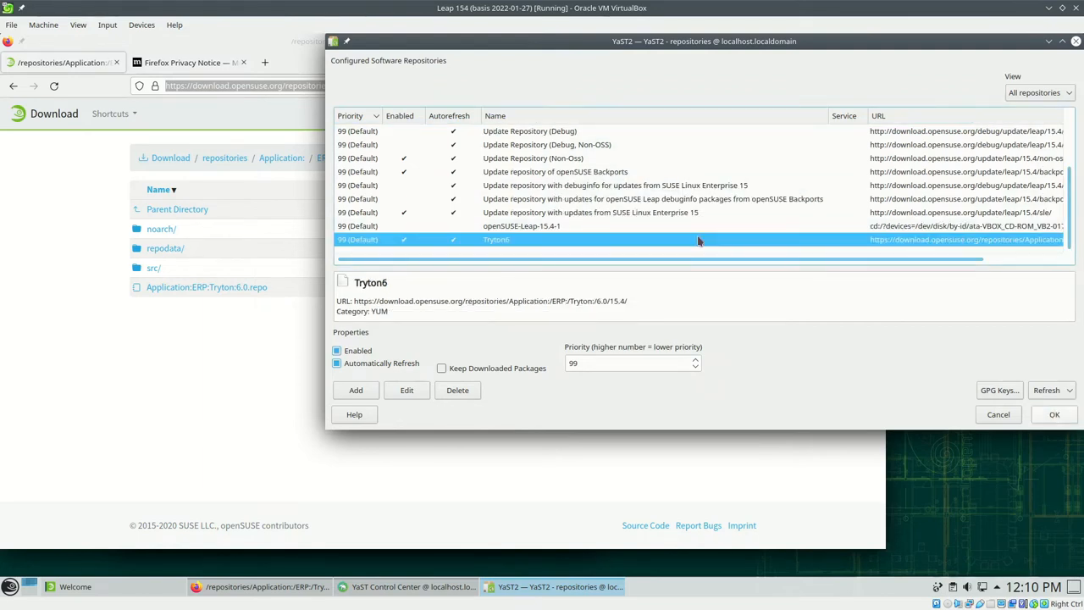
{"action": "left_click", "coordinate": [630, 362]}
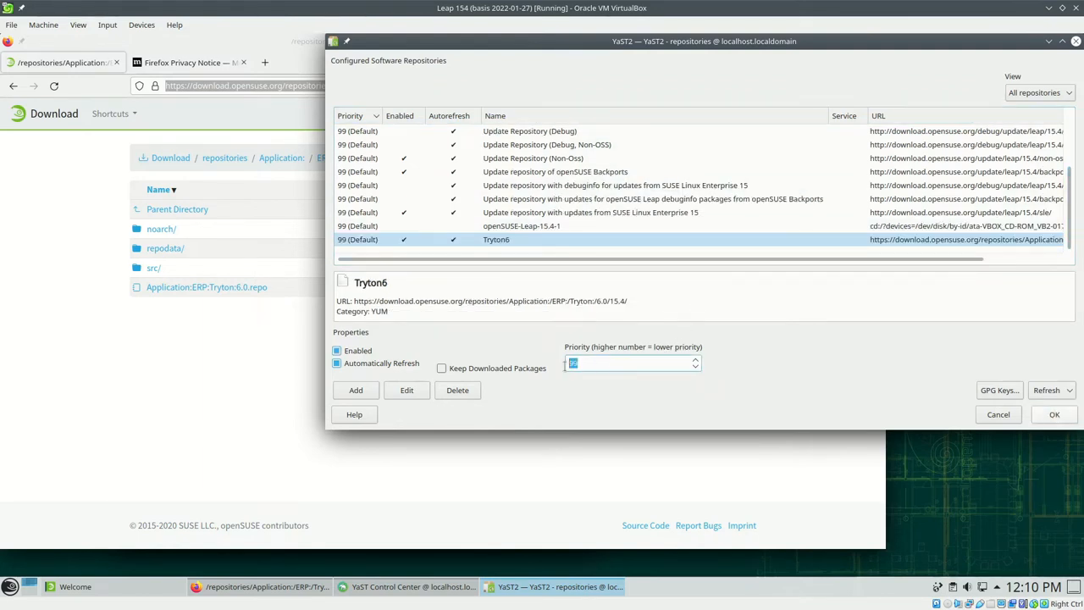
{"action": "type", "text": "70"}
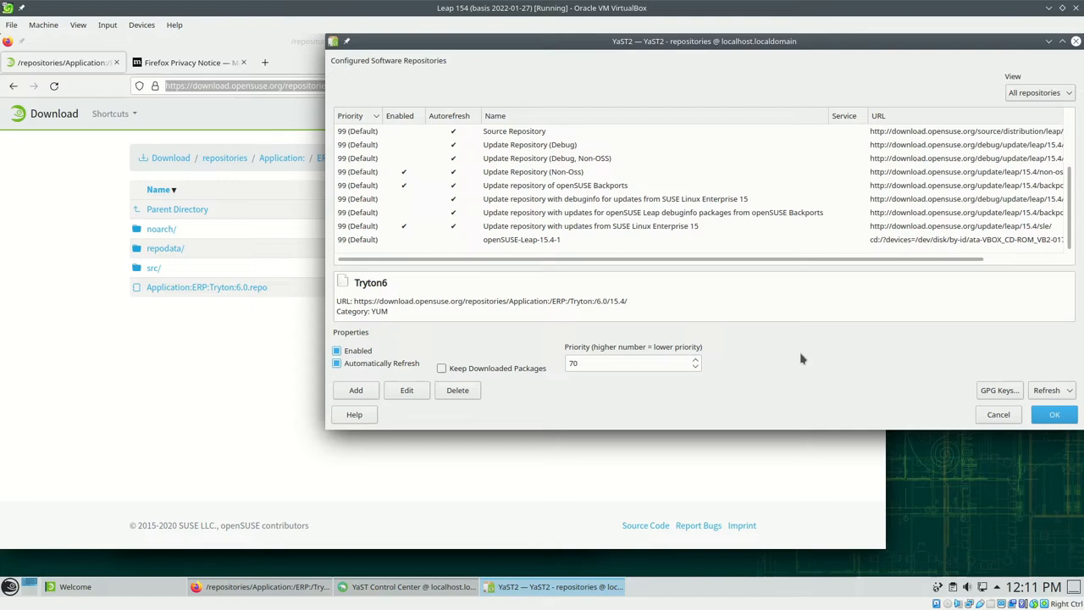
{"action": "mouse_move", "coordinate": [942, 386]}
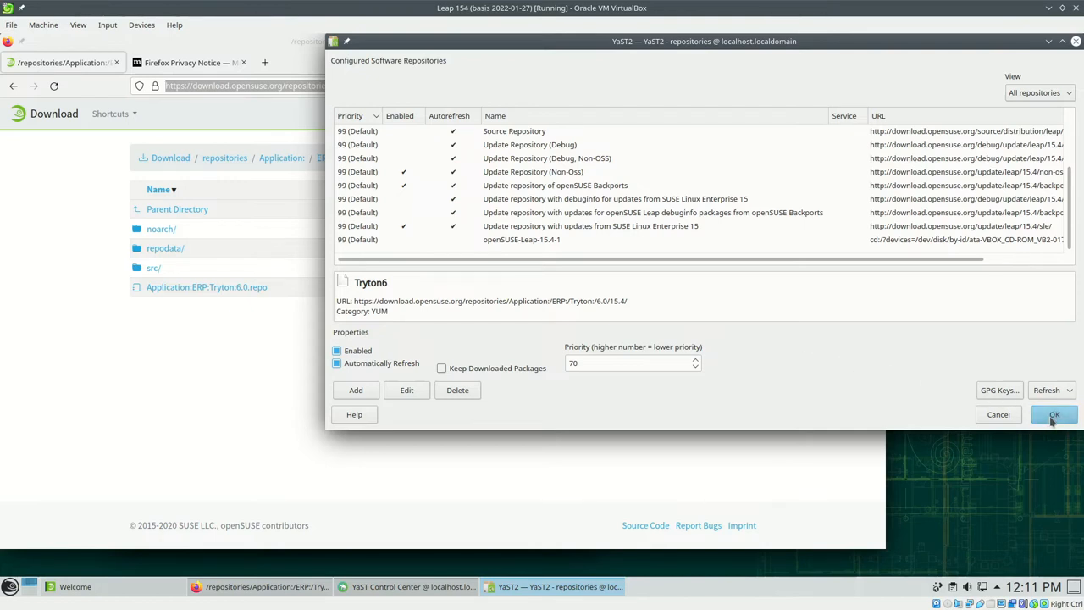
{"action": "left_click", "coordinate": [1053, 413]}
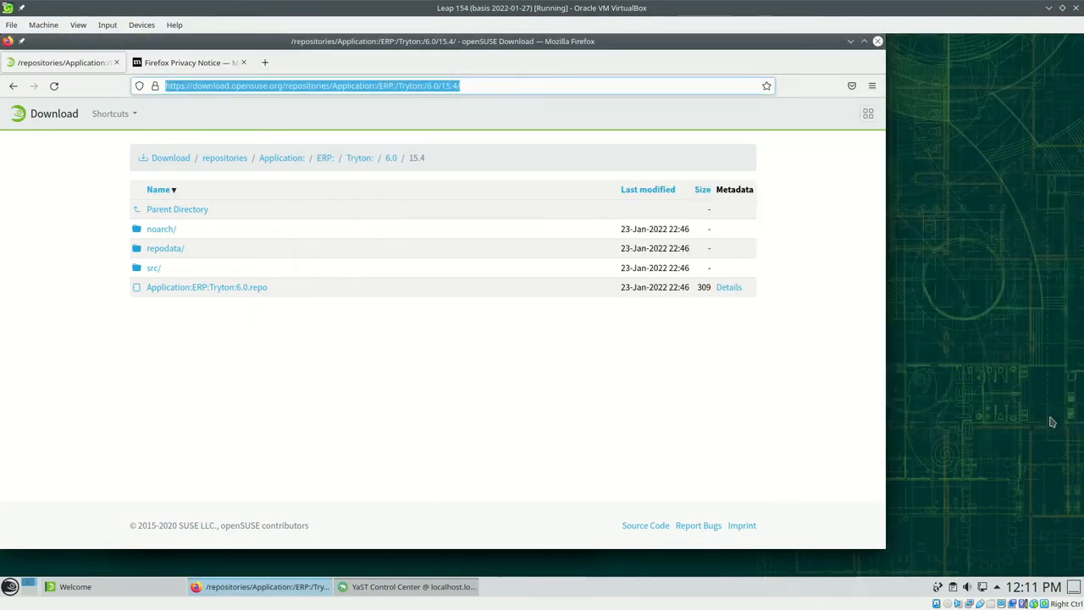
{"action": "left_click", "coordinate": [407, 586]}
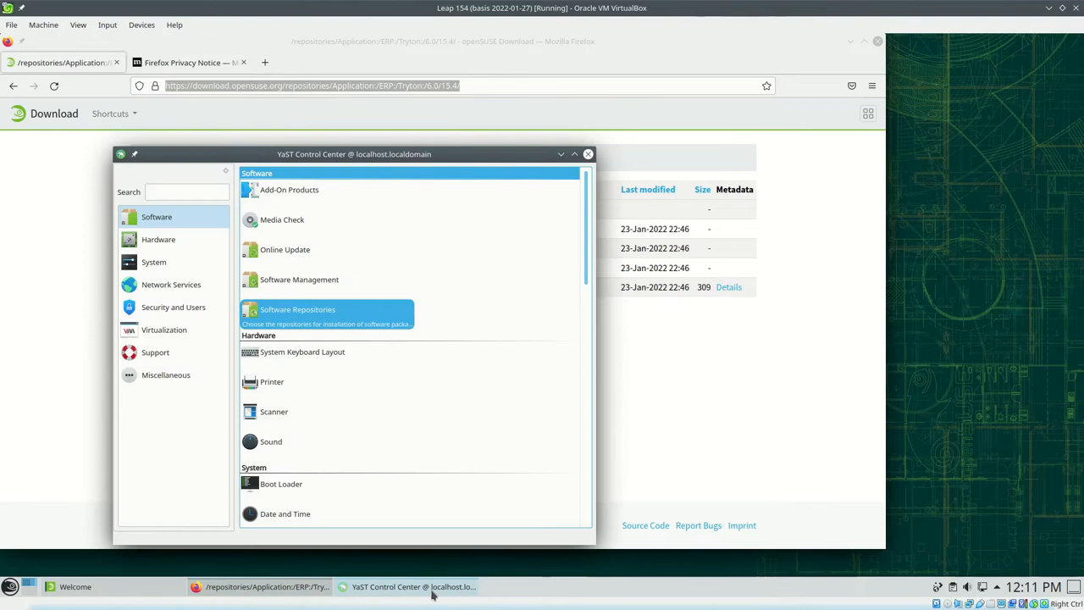
{"action": "mouse_move", "coordinate": [298, 279]}
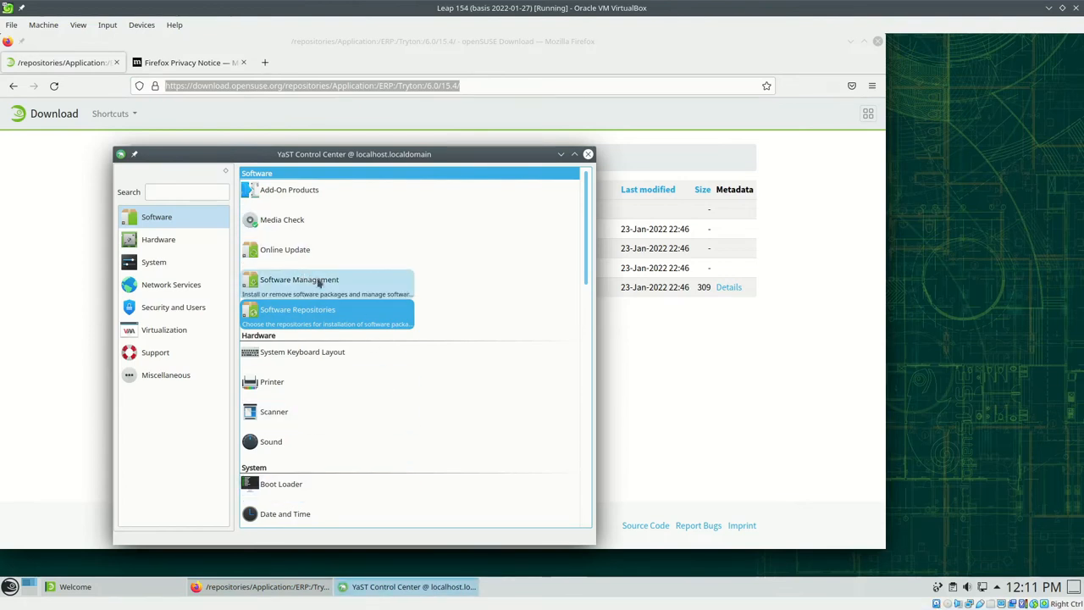
Step: Search Software Management for tryton and mark proteus, tryton, trytond and trytond_account for installation
{"action": "left_click", "coordinate": [298, 280]}
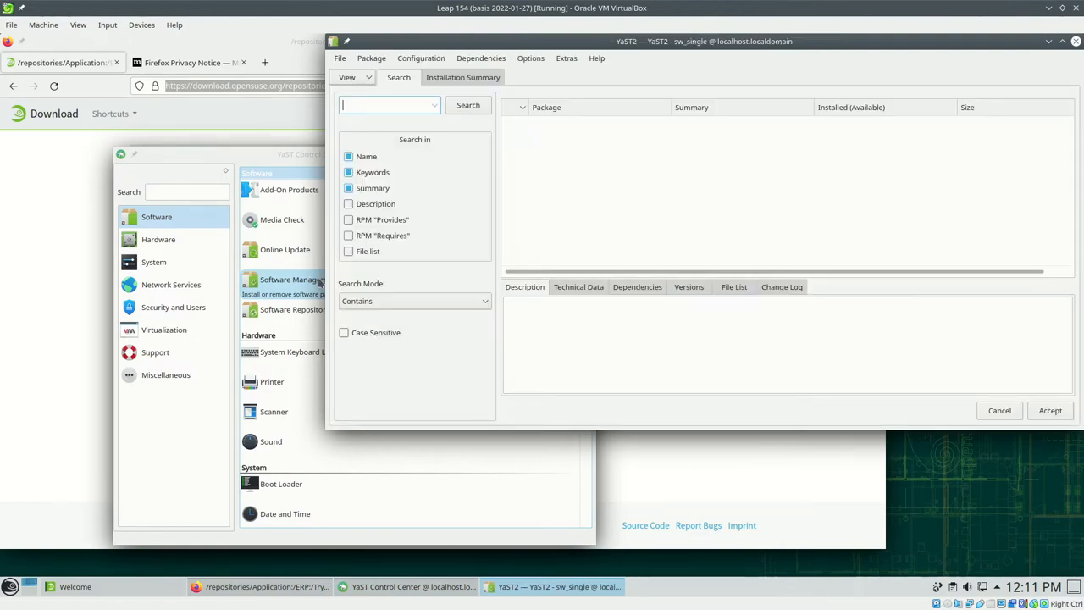
{"action": "type", "text": "tryton"}
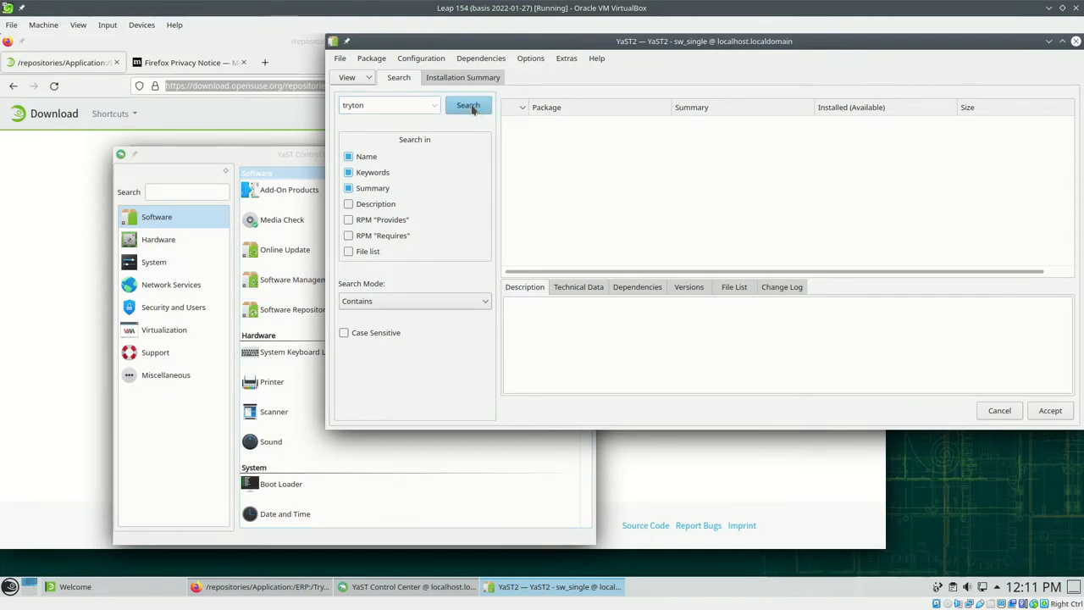
{"action": "left_click", "coordinate": [467, 105]}
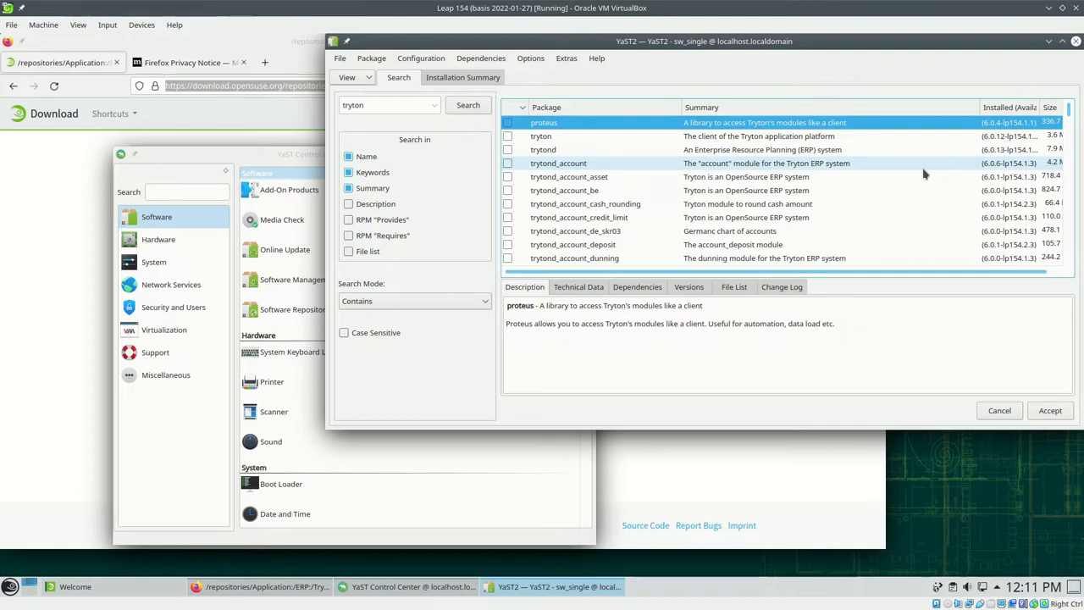
{"action": "scroll", "scroll_direction": "down", "scroll_amount": 3}
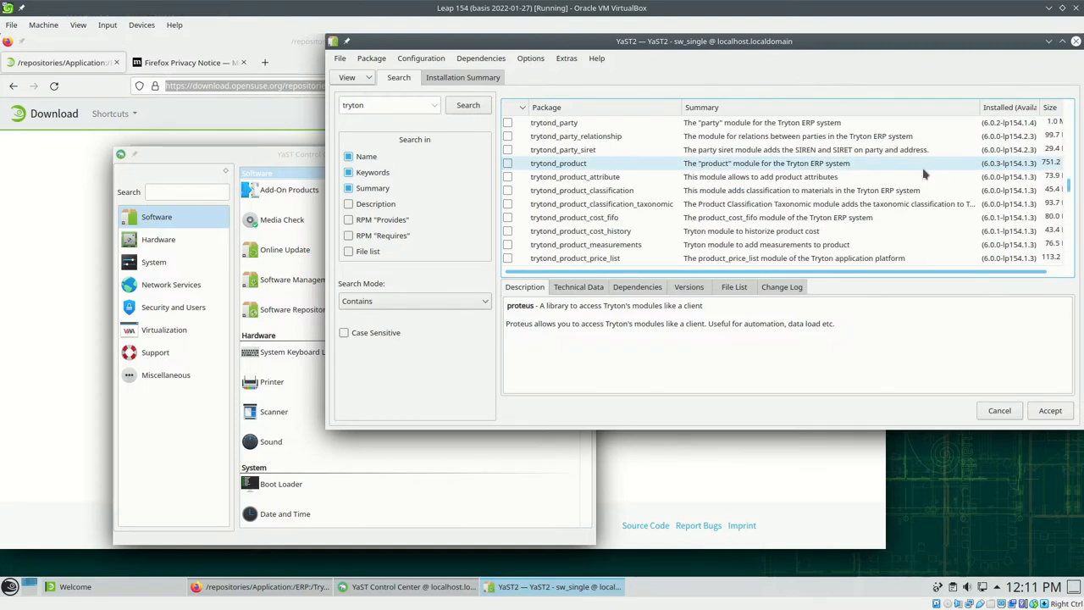
{"action": "scroll", "scroll_direction": "down", "scroll_amount": 3}
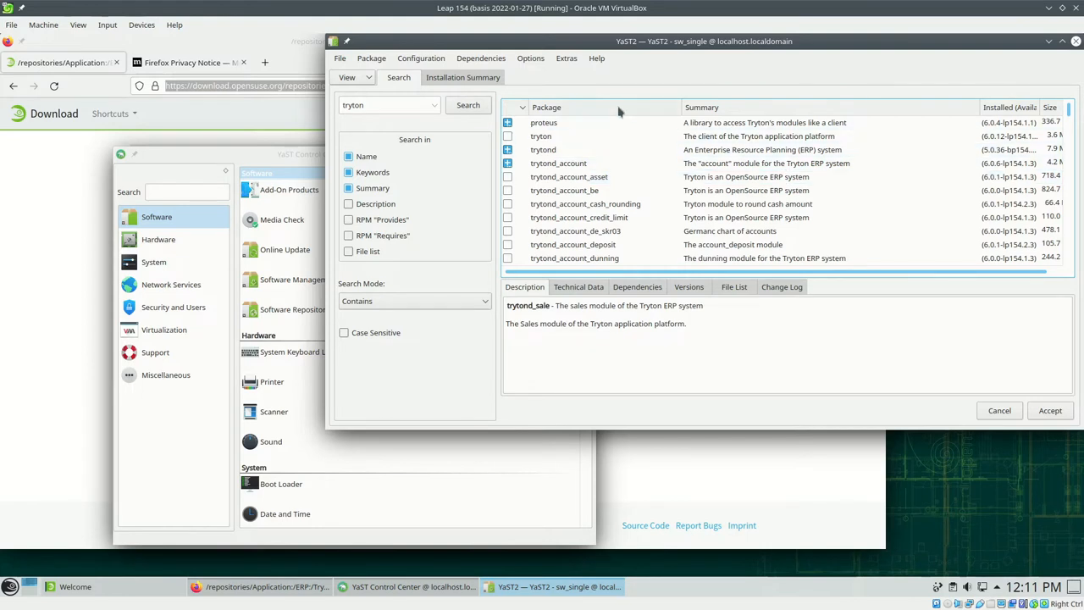
{"action": "left_click", "coordinate": [540, 136]}
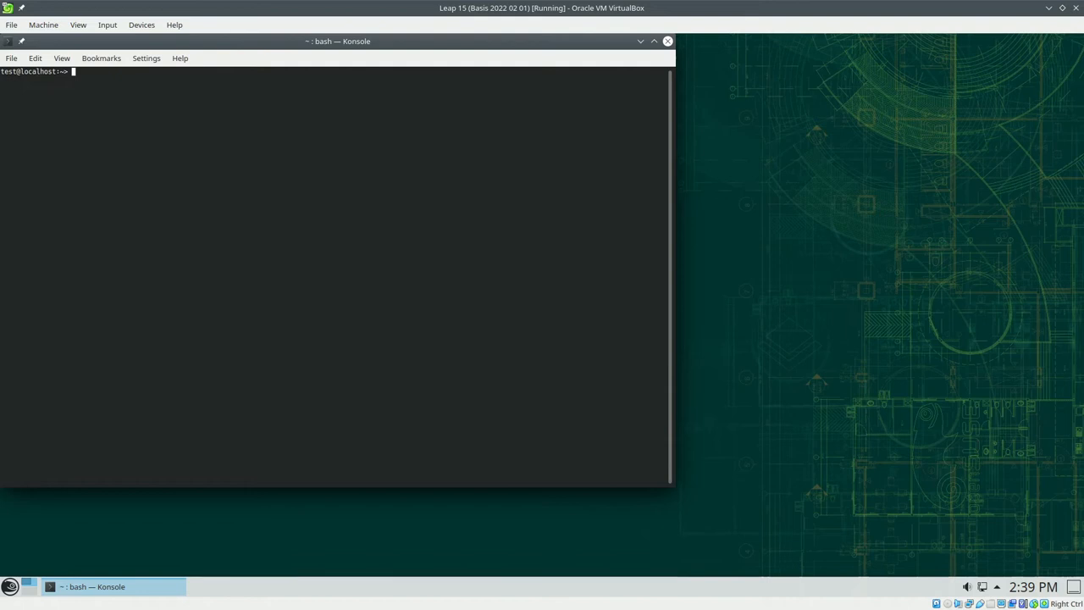
Step: Become root with su, install opi via zypper, and run opi trytond_sale to list packages
{"action": "type", "text": "su"}
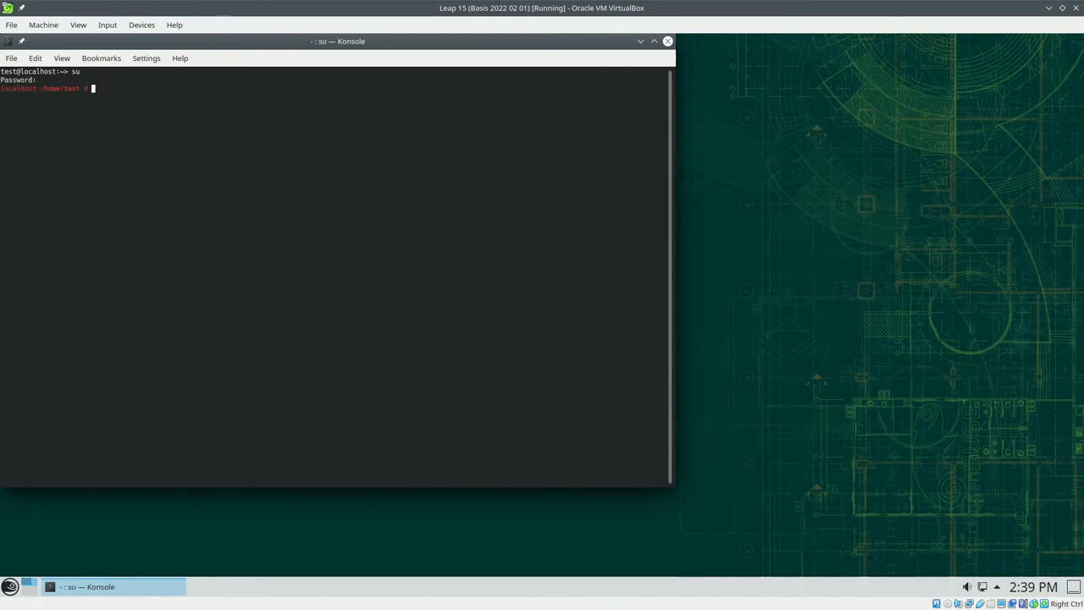
{"action": "type", "text": "zypper in"}
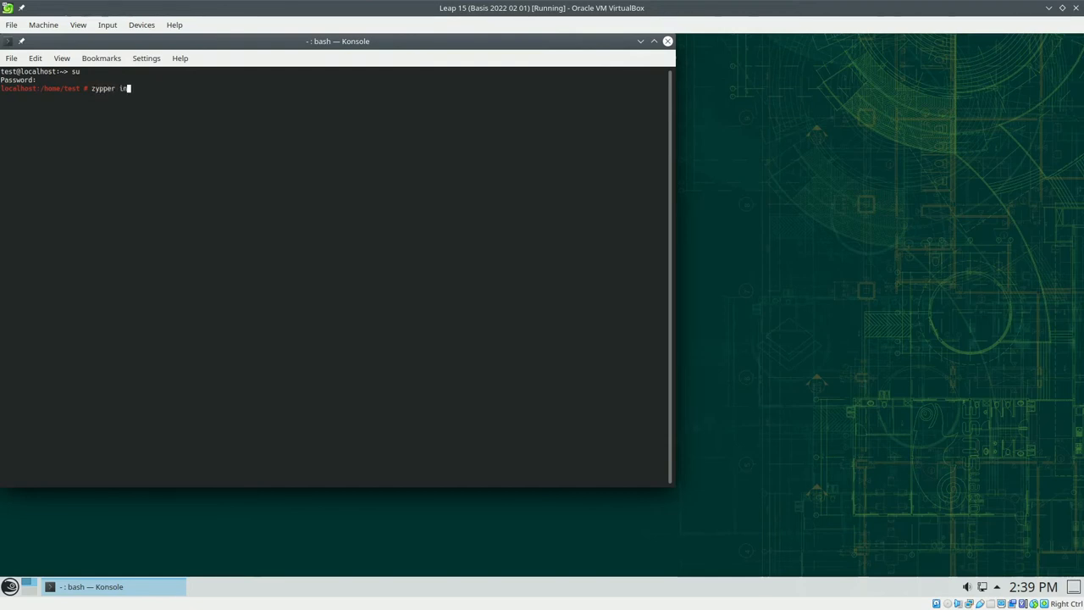
{"action": "key", "text": "Return"}
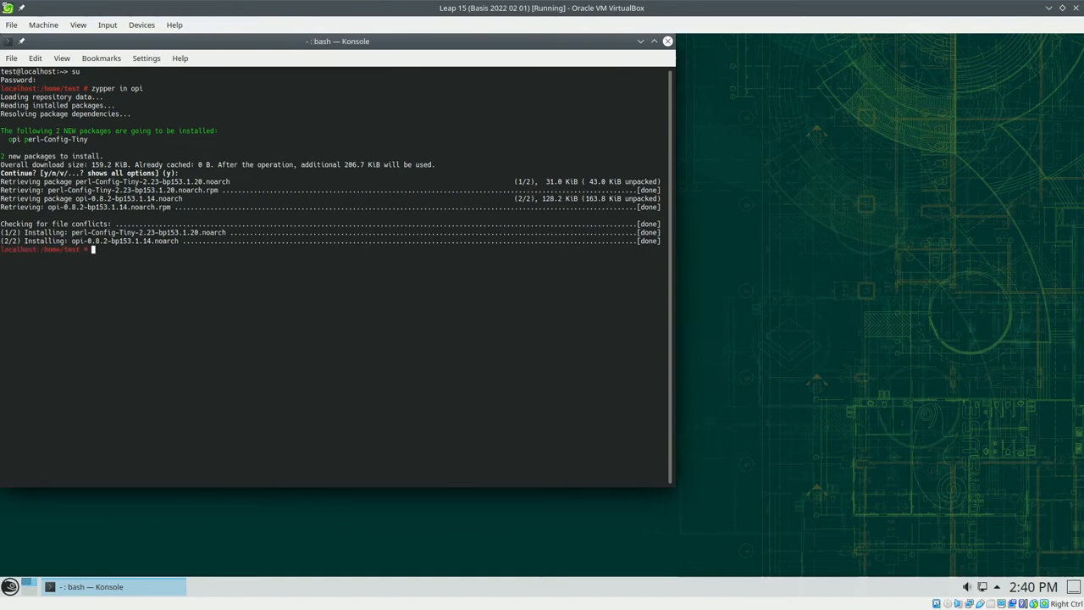
{"action": "type", "text": "opi"}
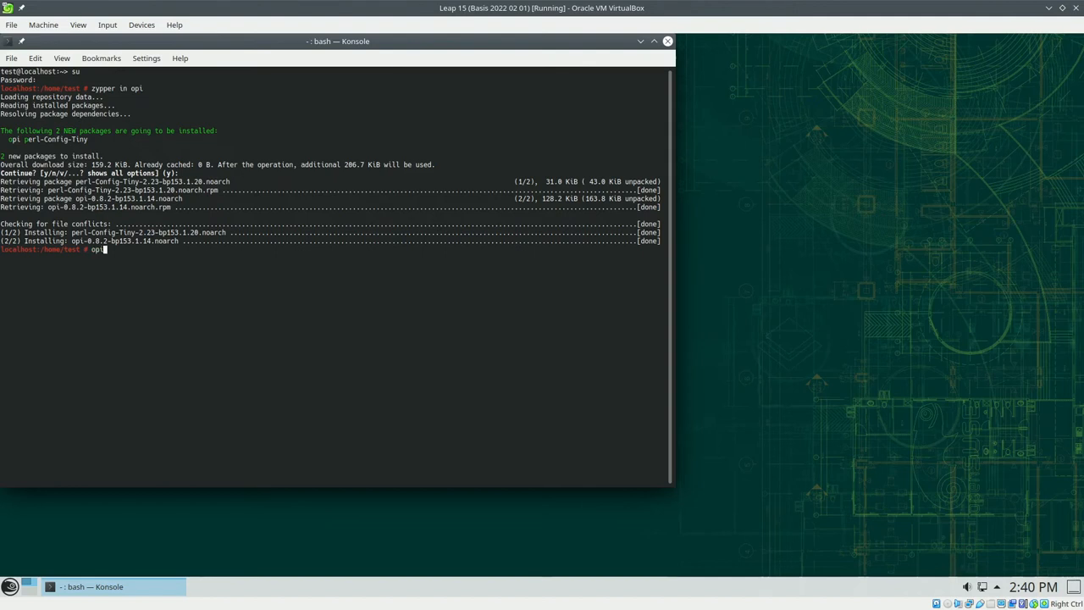
{"action": "type", "text": "trytond_sale"}
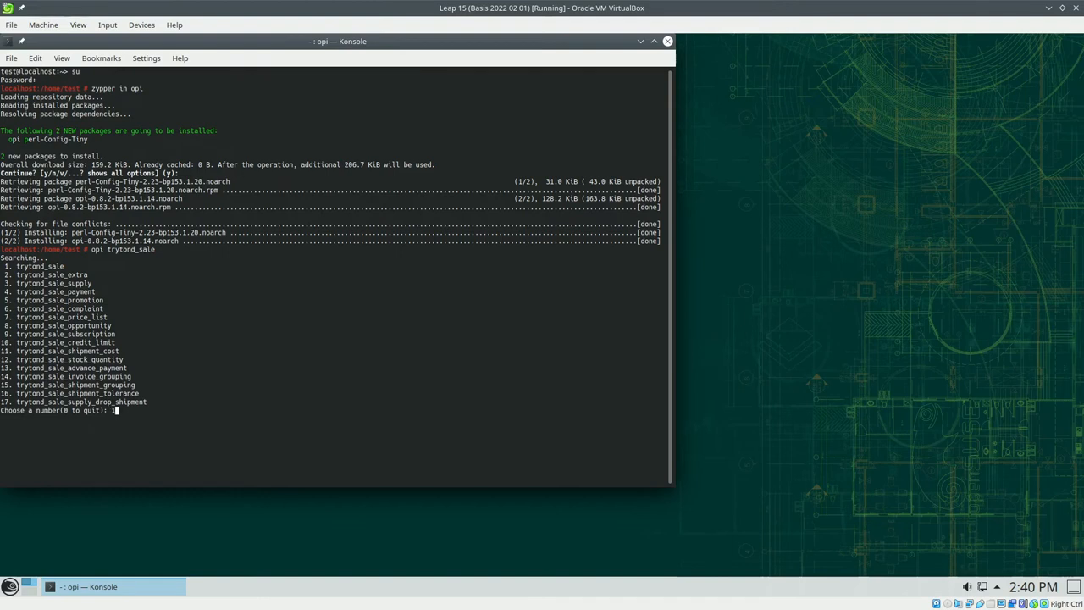
Step: Choose trytond_sale option 1 and always trust the Tryton 6.0 repository key with 'a'
{"action": "type", "text": "1"}
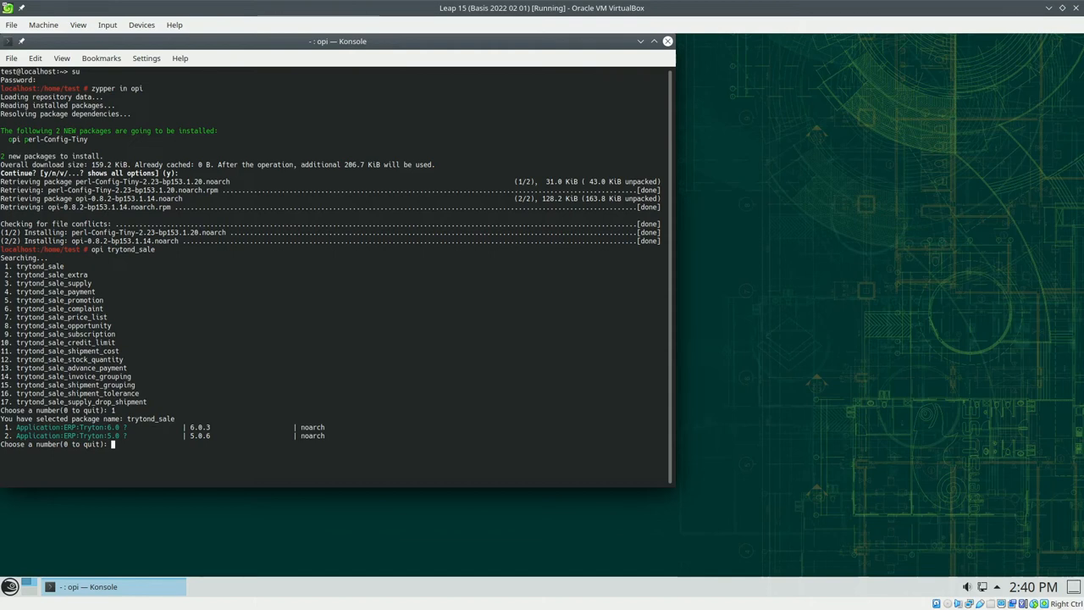
{"action": "type", "text": "1"}
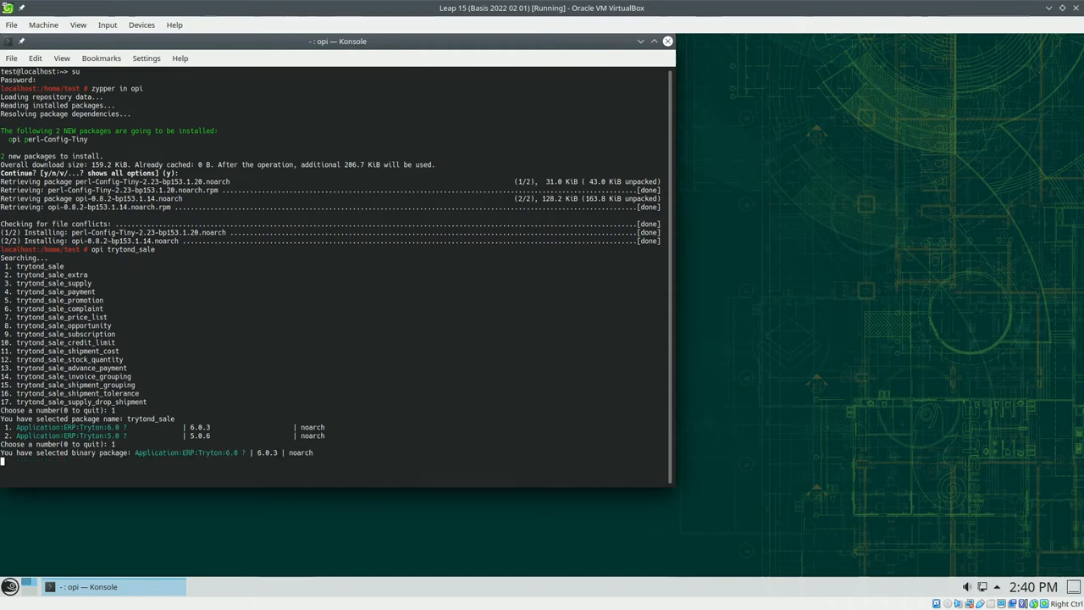
{"action": "key", "text": "Return"}
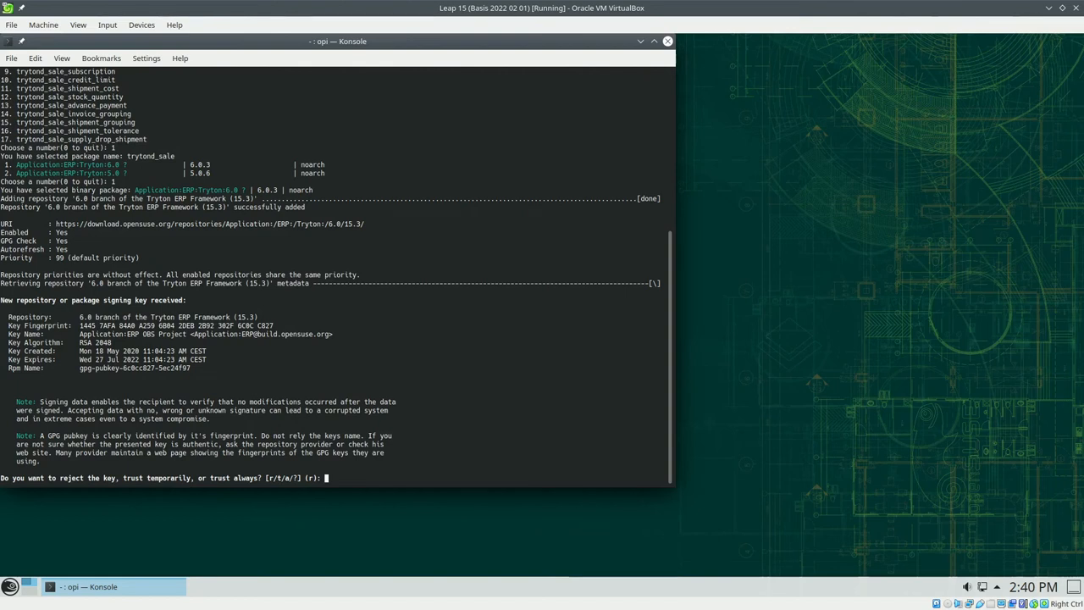
{"action": "type", "text": "a"}
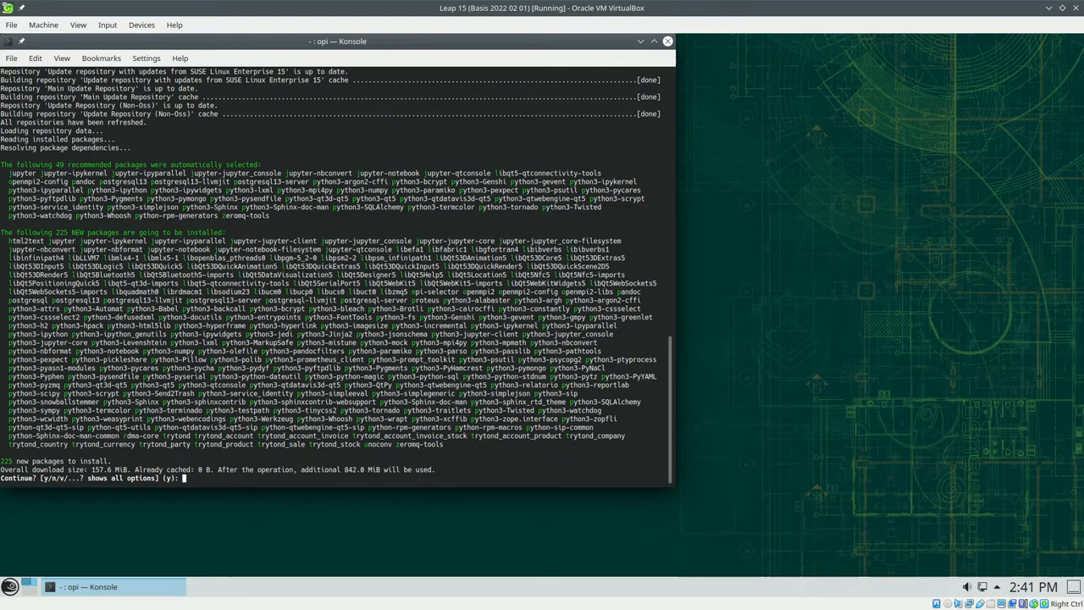
Step: Answer 'y' to install the 225 server packages and 'y' to keep the repositories, then begin the next zypper in command
{"action": "type", "text": "y"}
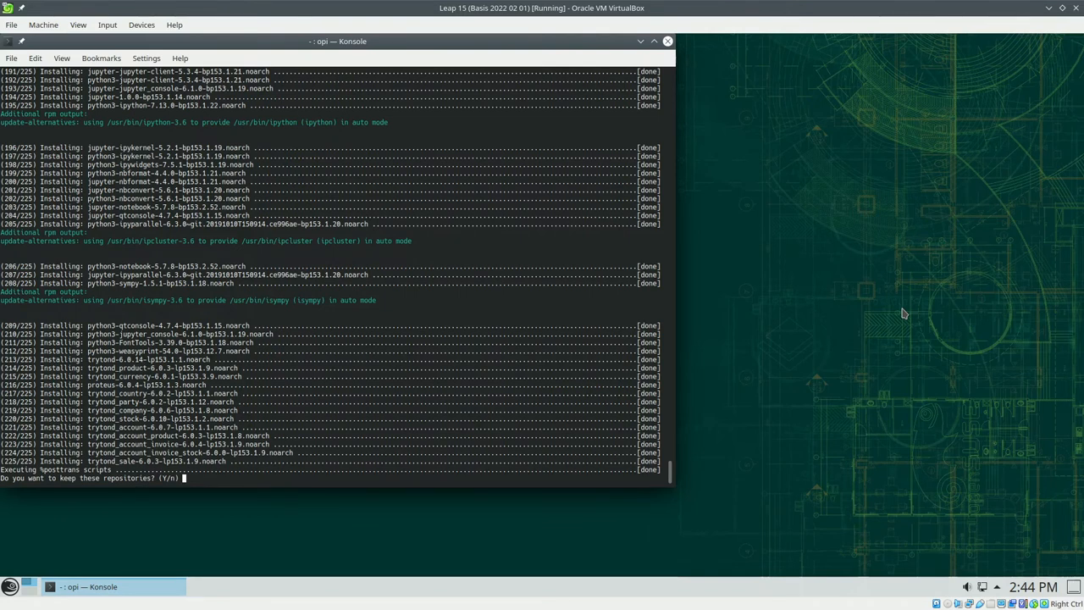
{"action": "type", "text": "y"}
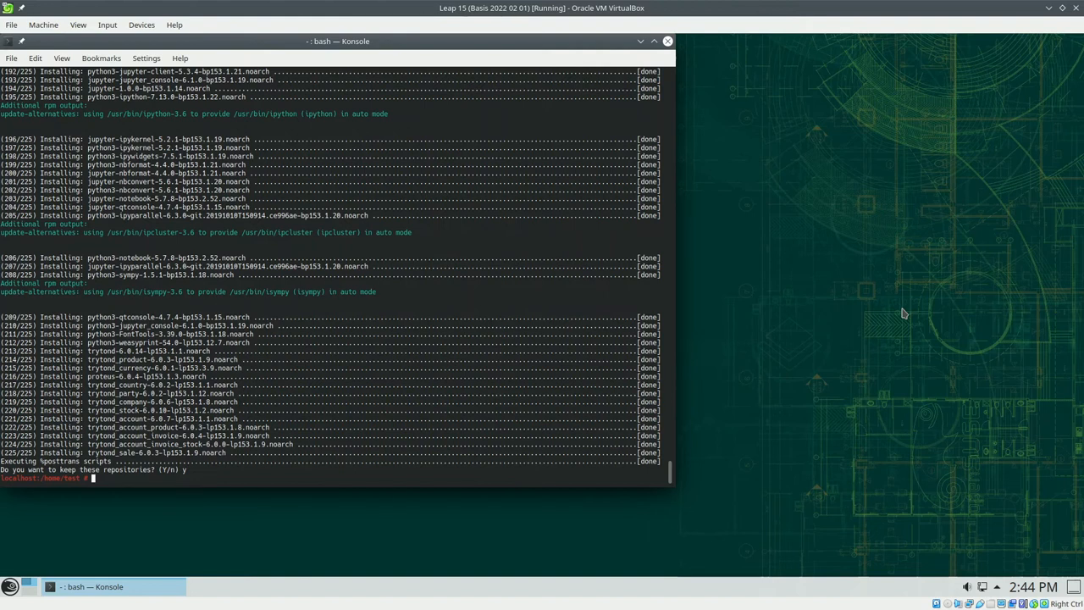
{"action": "type", "text": "z"}
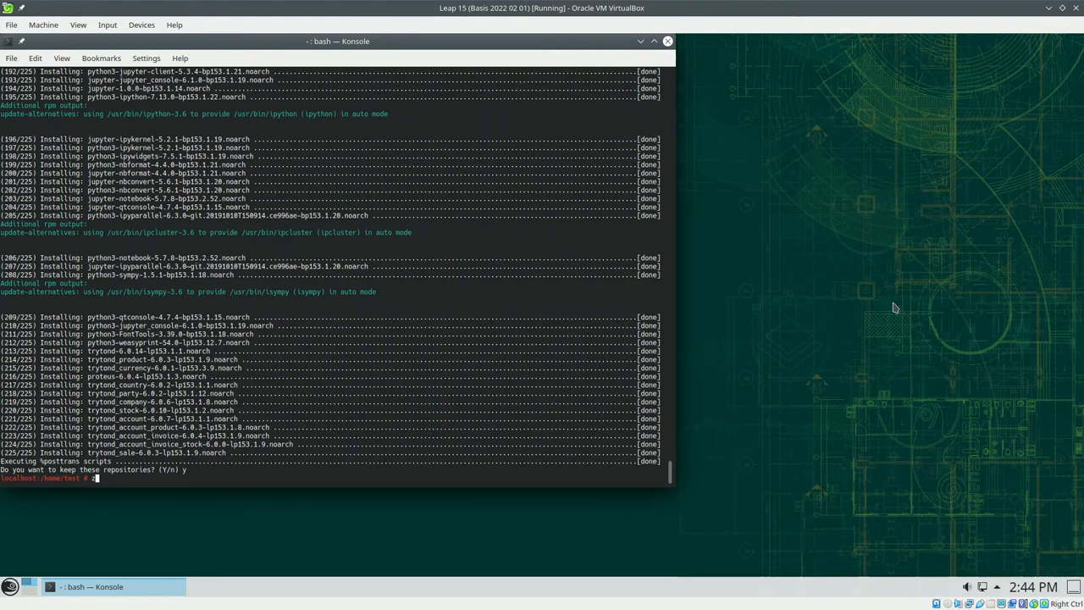
{"action": "type", "text": "zypper in"}
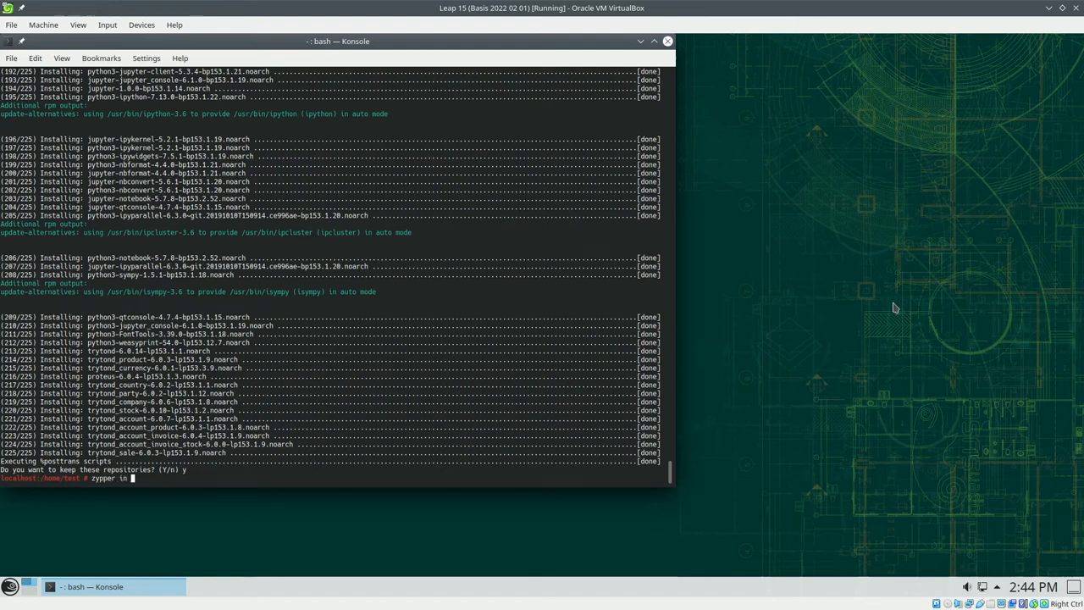
Step: Run 'zypper in tryton' and accept installing the Tryton 6.0 client with its 13 packages
{"action": "type", "text": "tryton"}
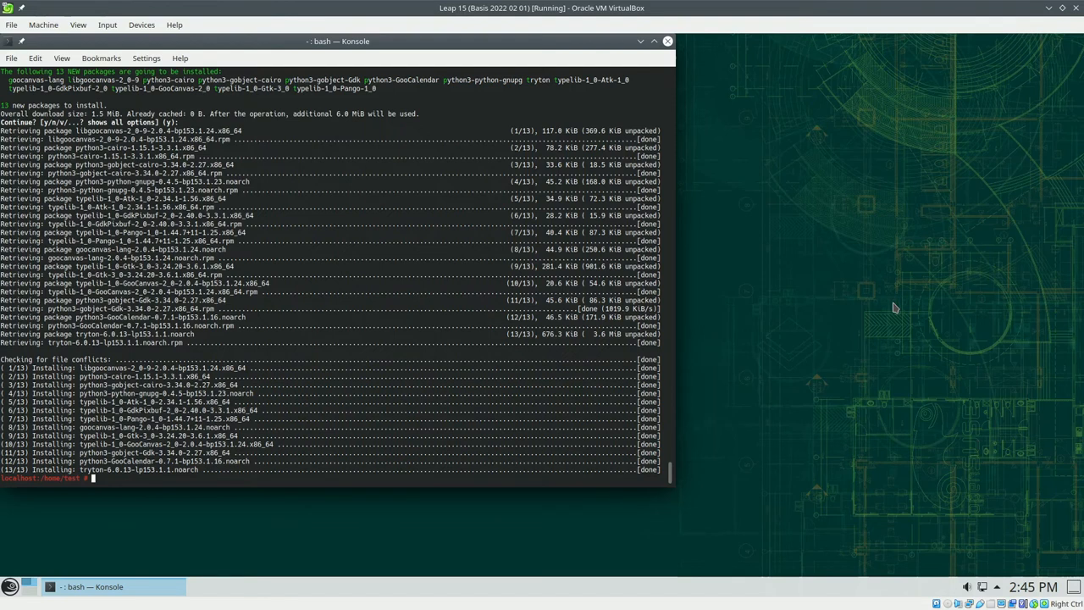
{"action": "type", "text": "openSUSE-"}
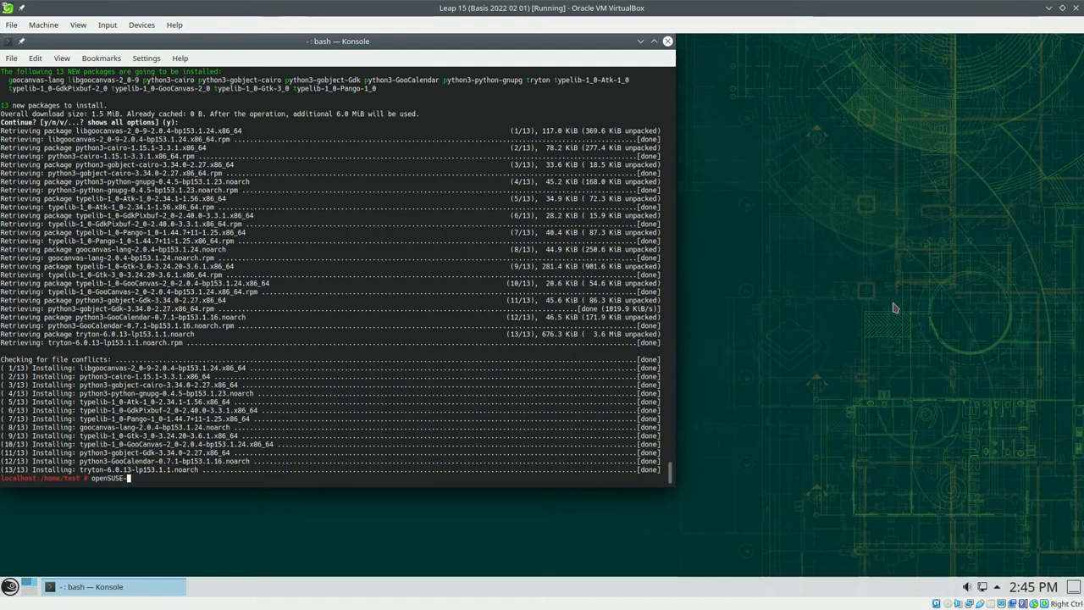
Step: Run openSUSE-trytond-setup and its setup mode, answering database Tryton6, admin password and user tryton
{"action": "type", "text": "trytond"}
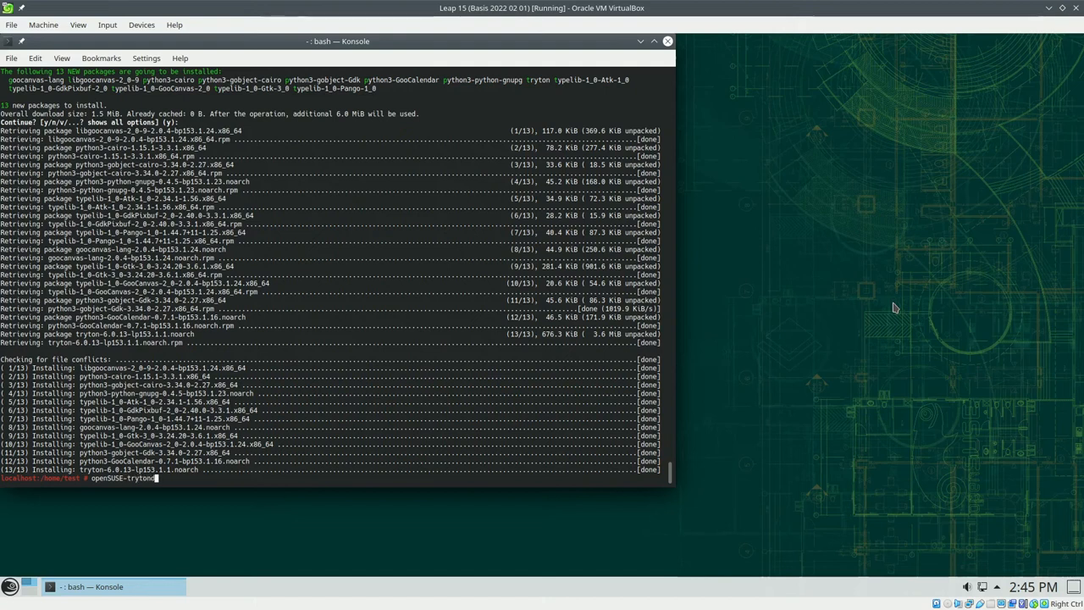
{"action": "type", "text": "-setup"}
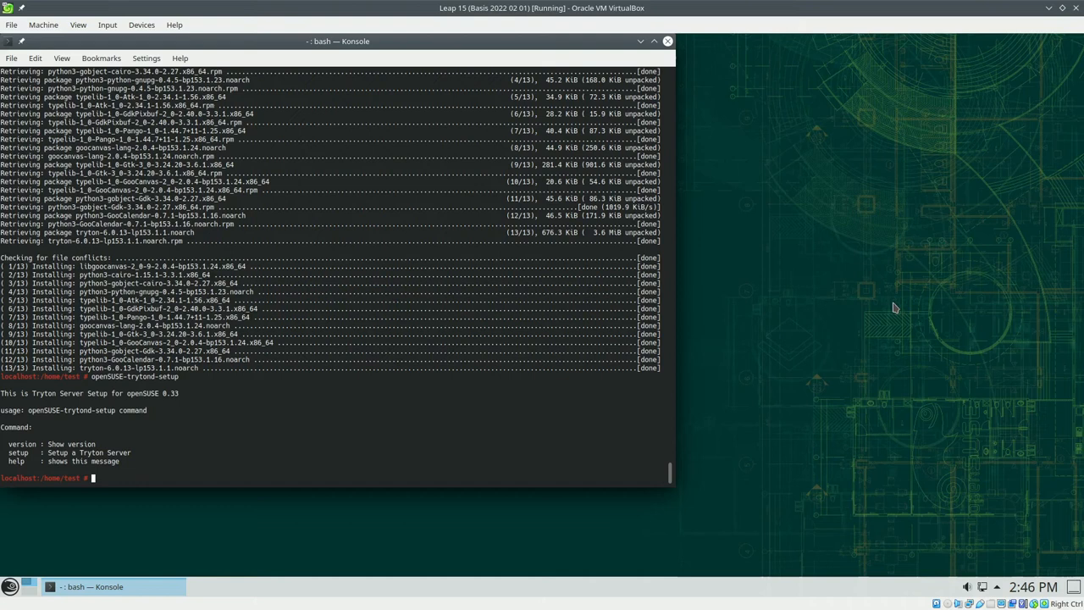
{"action": "type", "text": "openSUSE-trytond-setup"}
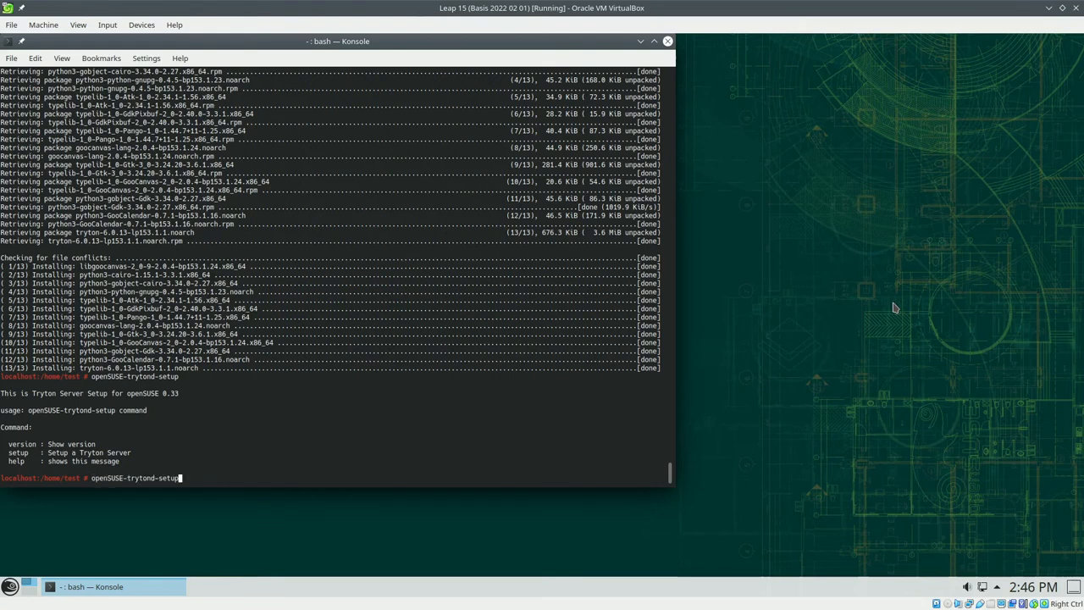
{"action": "type", "text": "setup"}
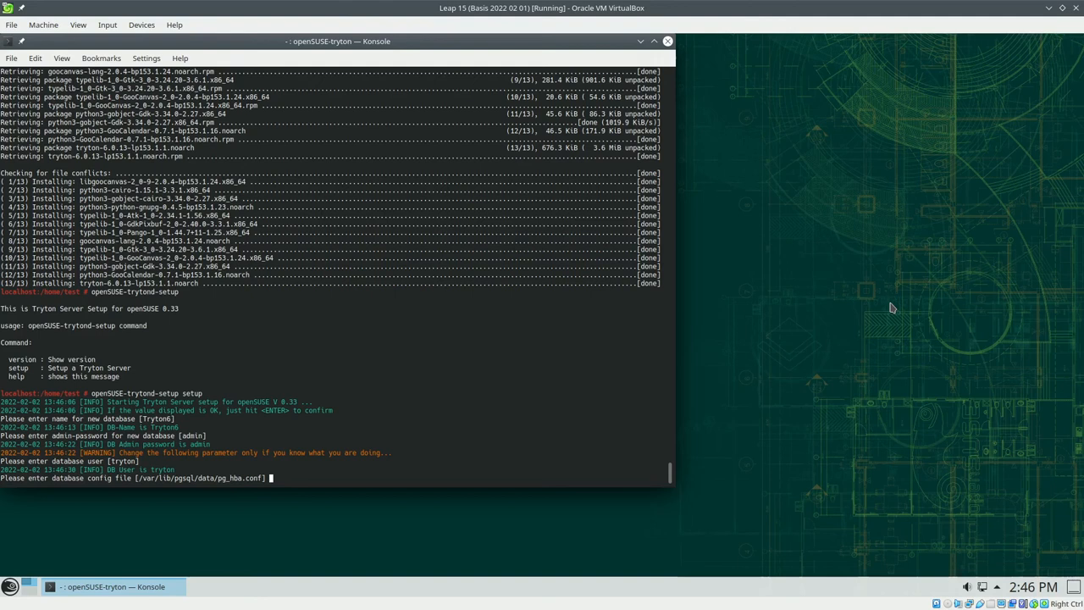
Step: Accept the default pg_hba.conf path, confirm the values so Tryton6 is created, and begin the admin email
{"action": "key", "text": "Return"}
{"action": "type", "text": "y"}
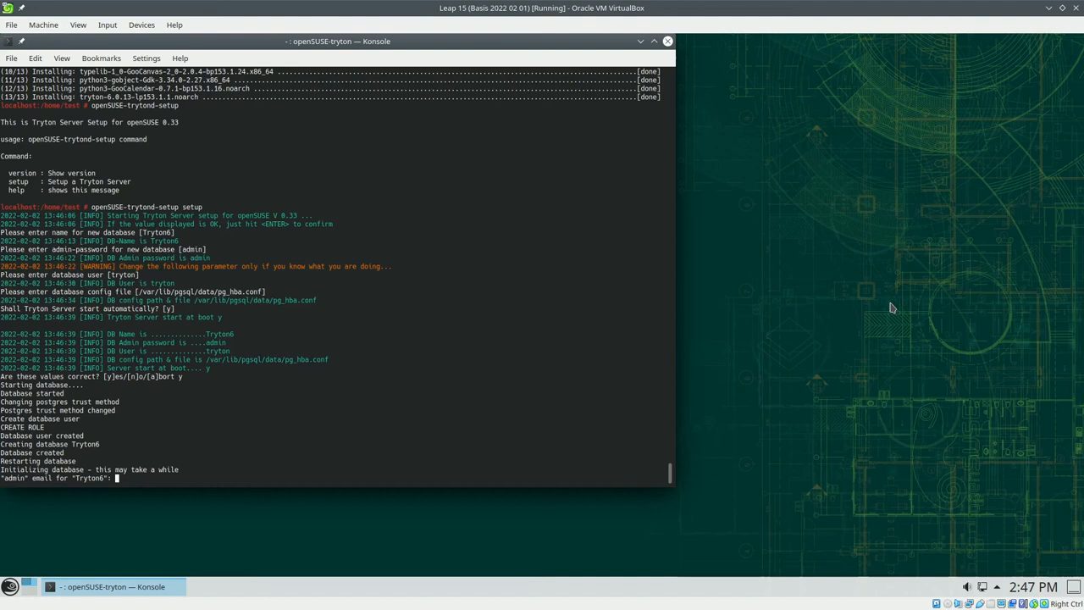
{"action": "type", "text": "doc"}
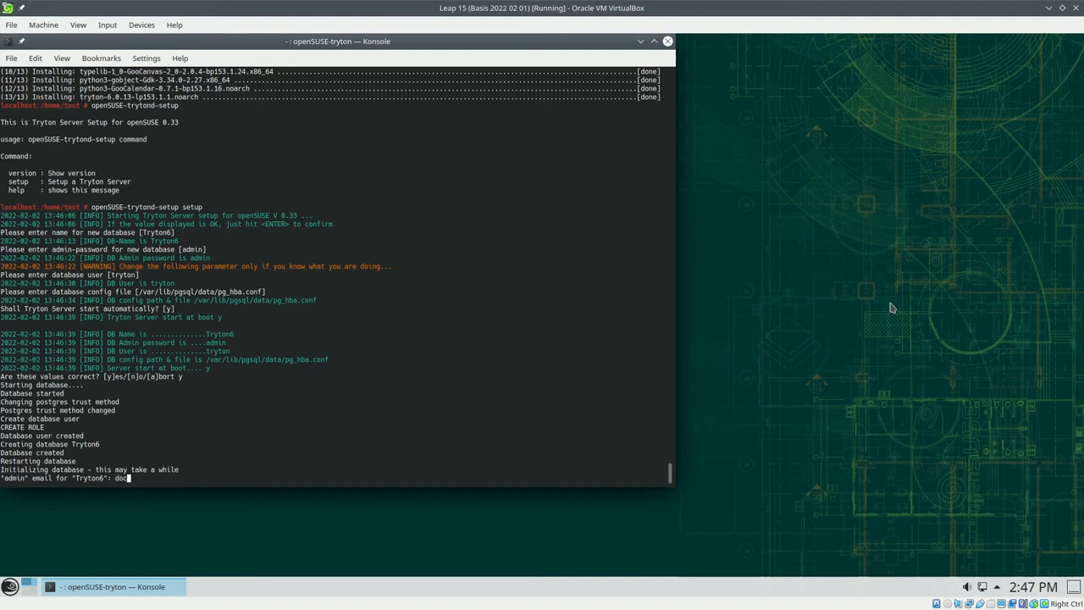
{"action": "type", "text": "bo"}
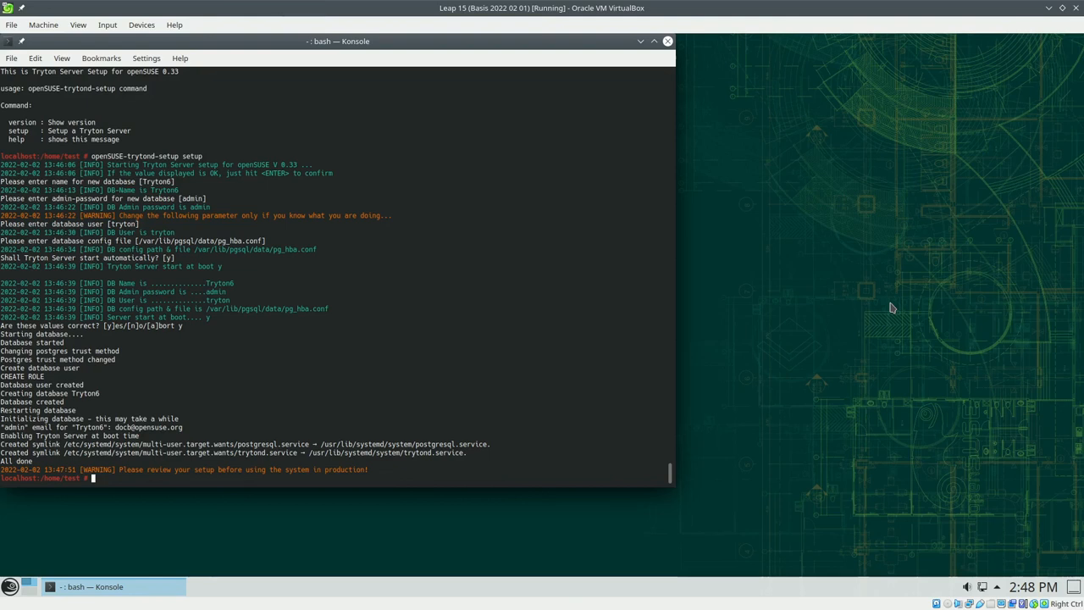
Step: Exit the root shell after 'All done' and launch the Tryton desktop client
{"action": "type", "text": "exit"}
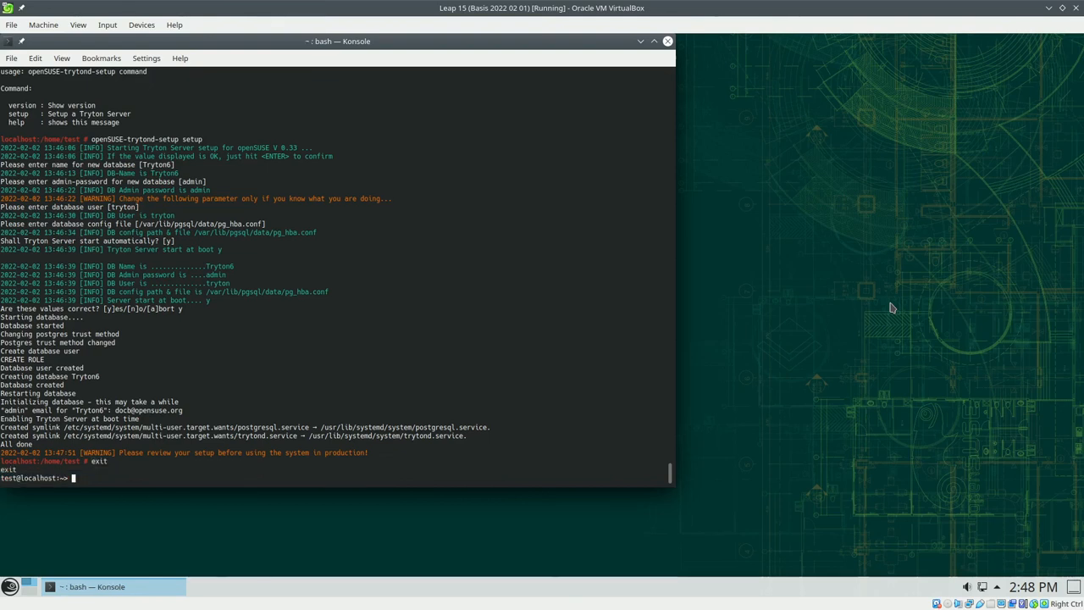
{"action": "type", "text": "tryton"}
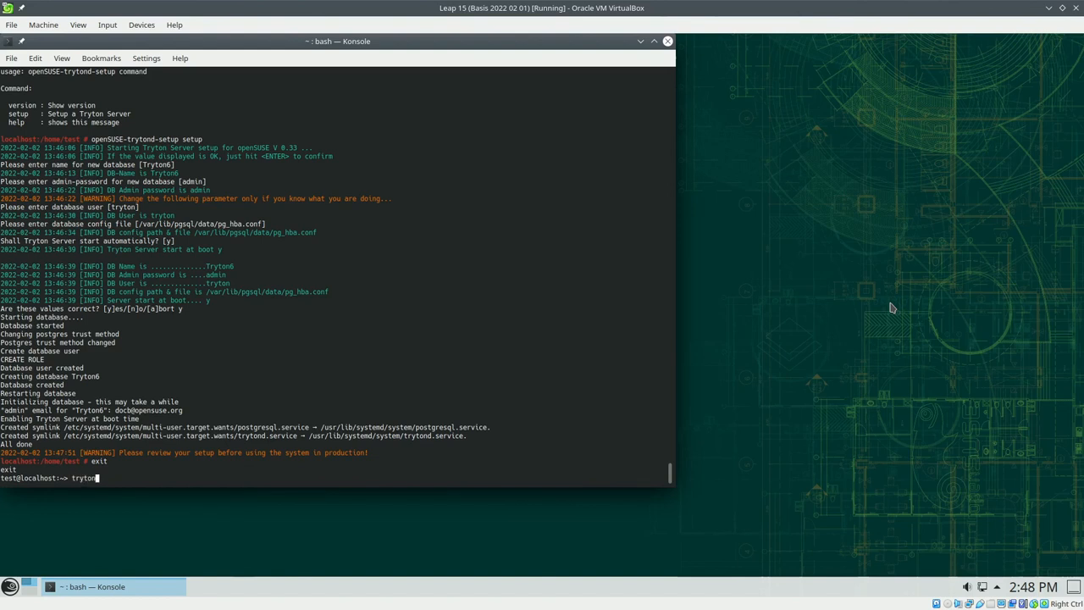
{"action": "key", "text": "Return"}
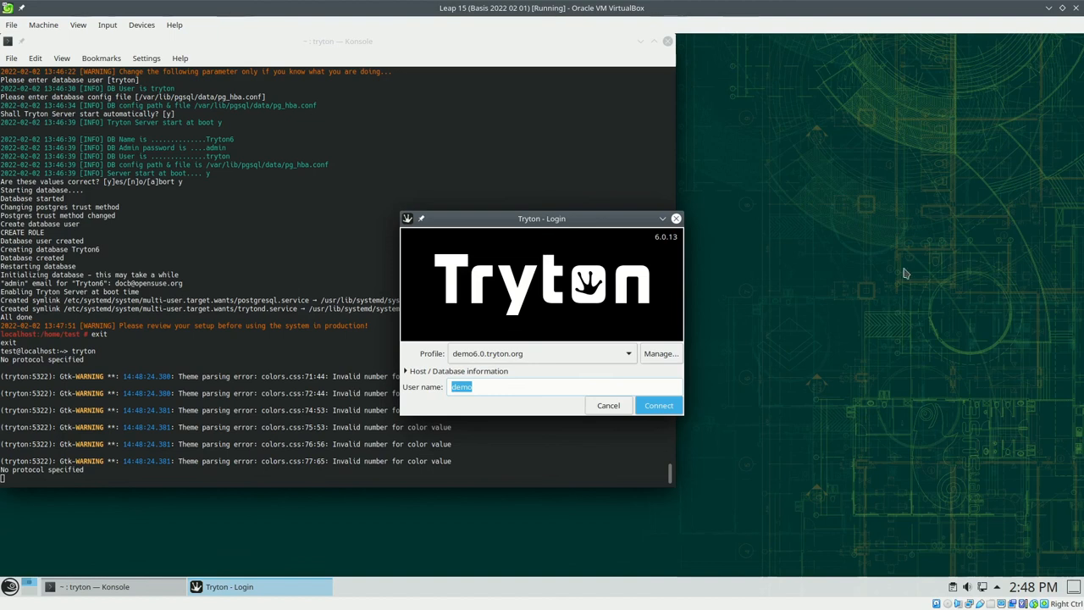
Step: Add a new connection profile named 'local' in the profile manager
{"action": "left_click", "coordinate": [661, 354]}
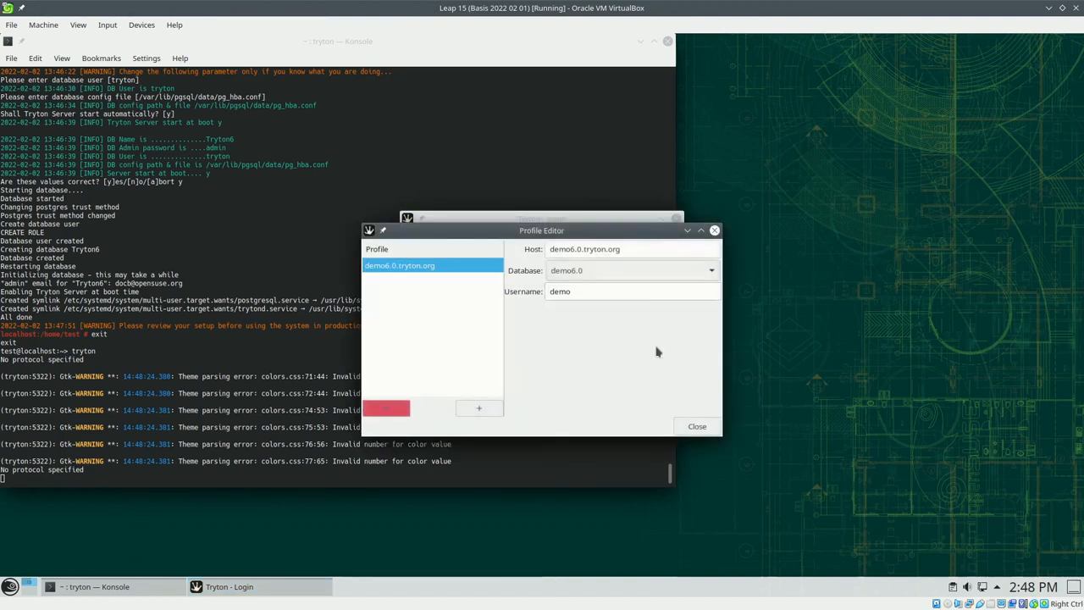
{"action": "left_click", "coordinate": [478, 408]}
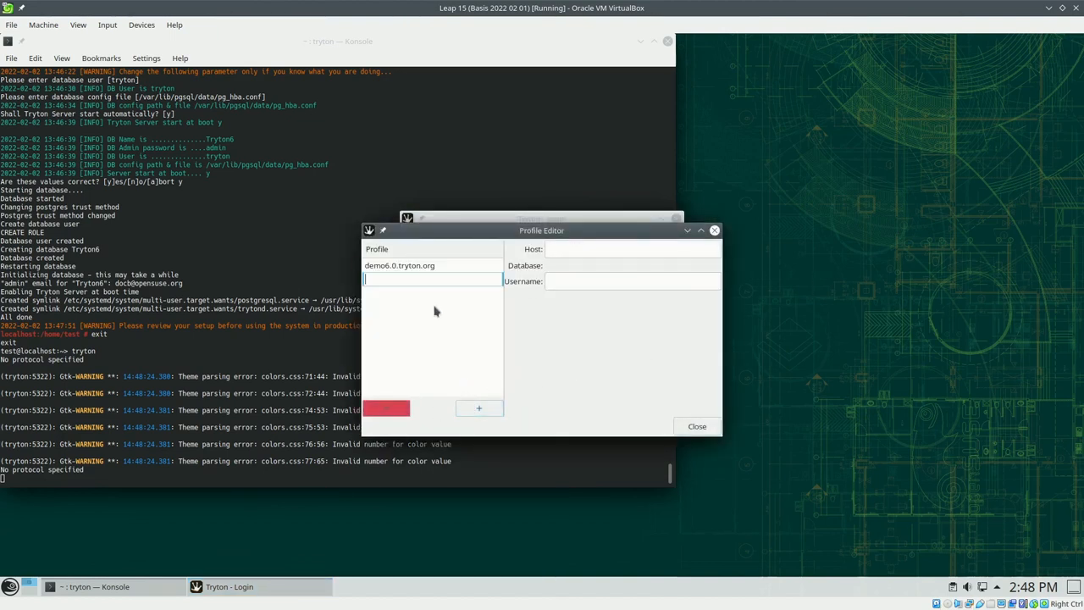
{"action": "type", "text": "local"}
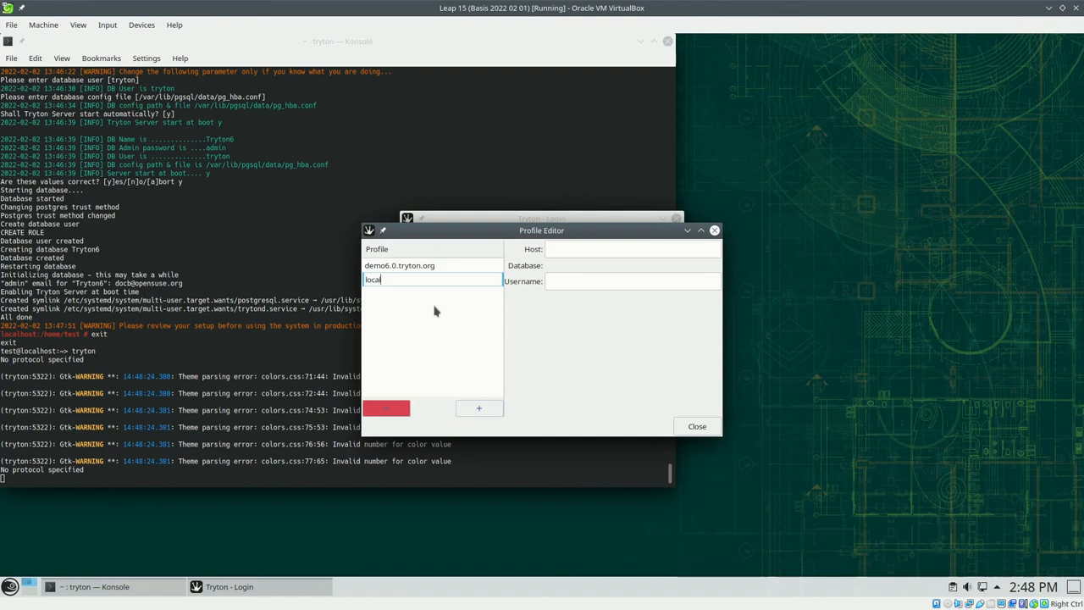
{"action": "left_click", "coordinate": [569, 247]}
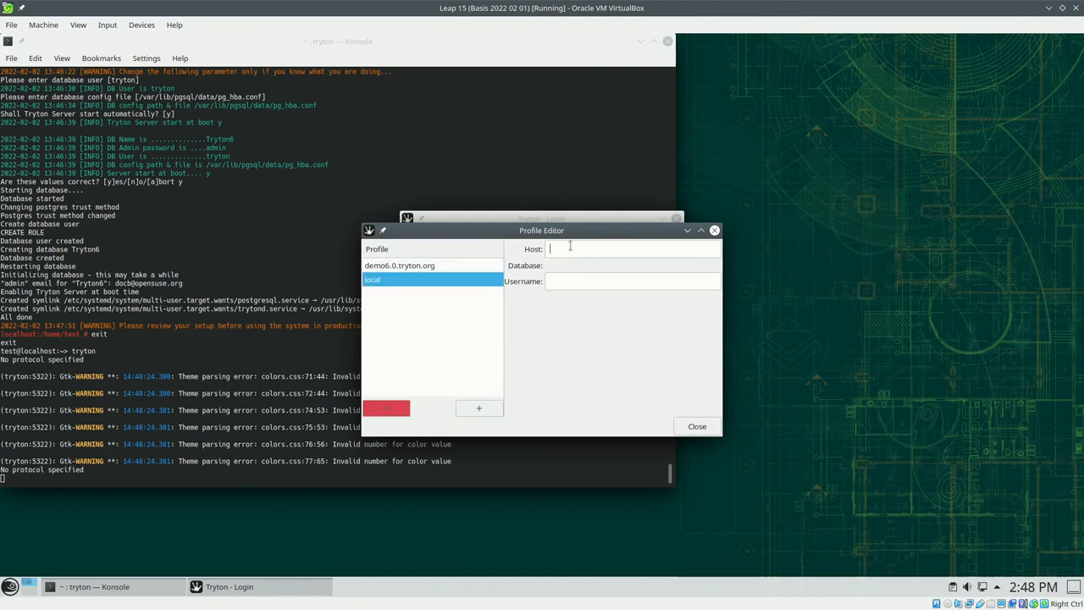
Step: Set the profile's host localhost, database Tryton6 and username admin, then close the manager
{"action": "type", "text": "localhost"}
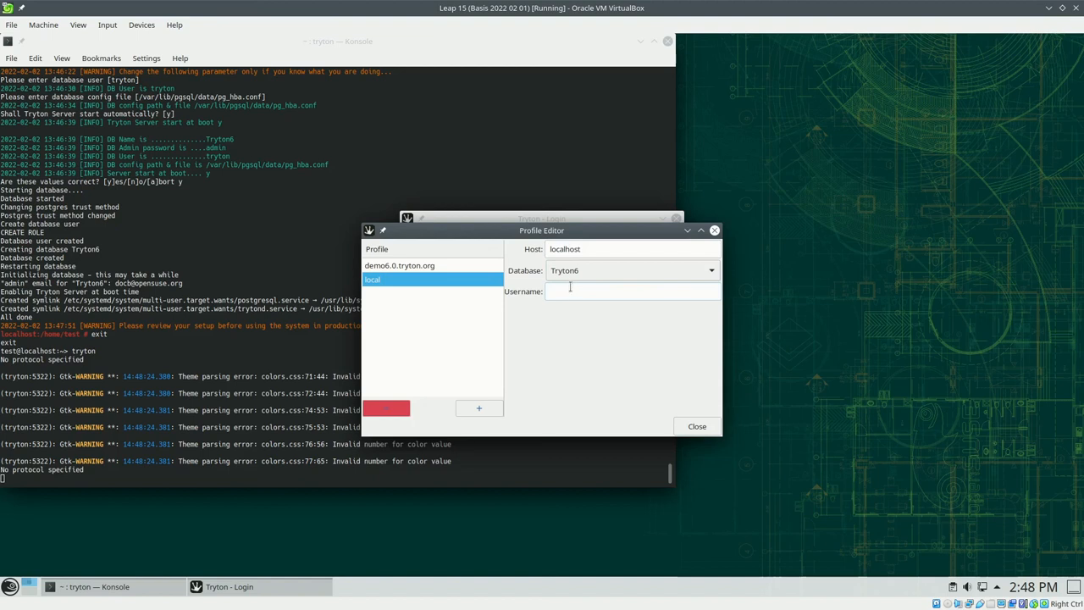
{"action": "type", "text": "admin"}
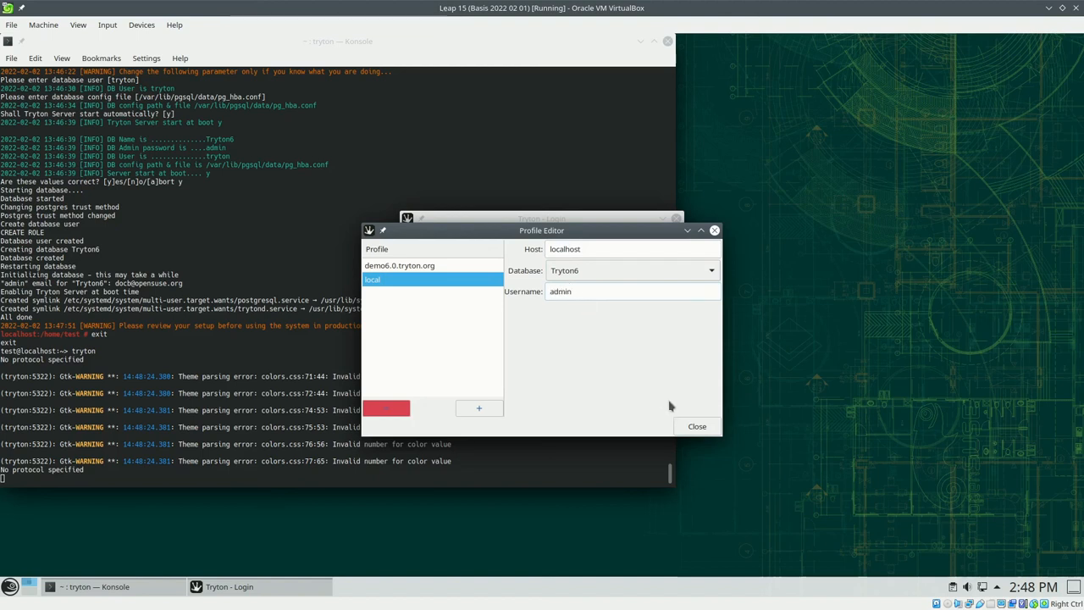
{"action": "left_click", "coordinate": [696, 427]}
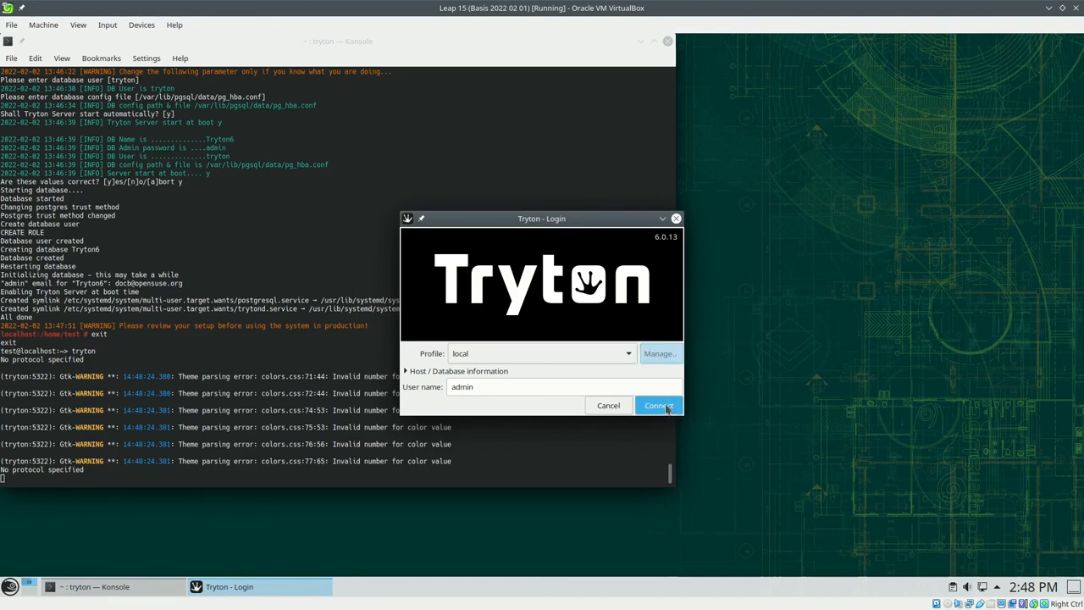
Step: Connect to the Tryton6 database as admin and confirm the admin password
{"action": "left_click", "coordinate": [659, 405]}
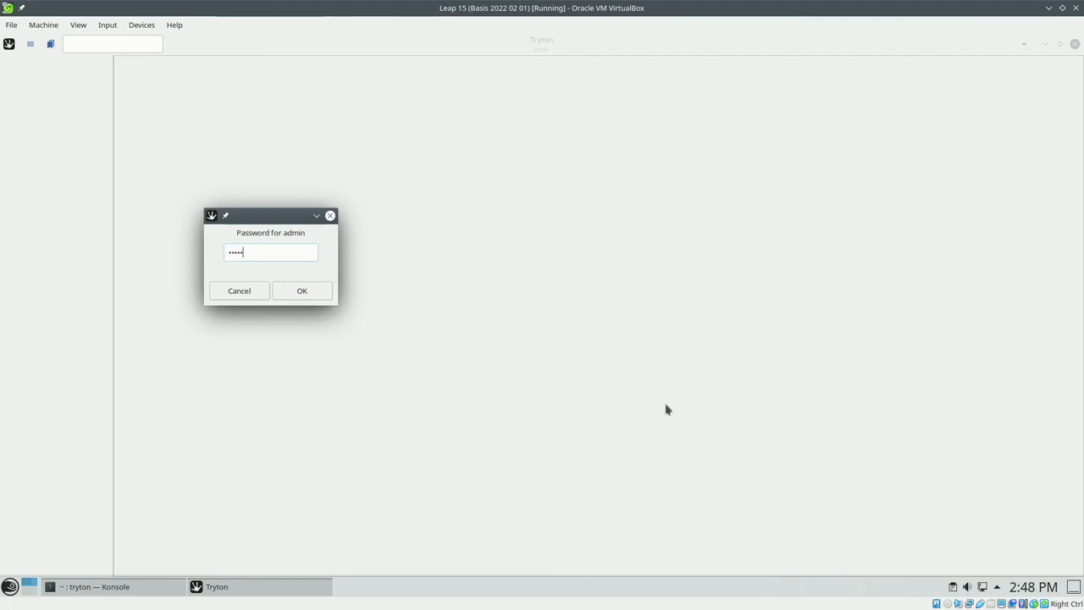
{"action": "left_click", "coordinate": [302, 292]}
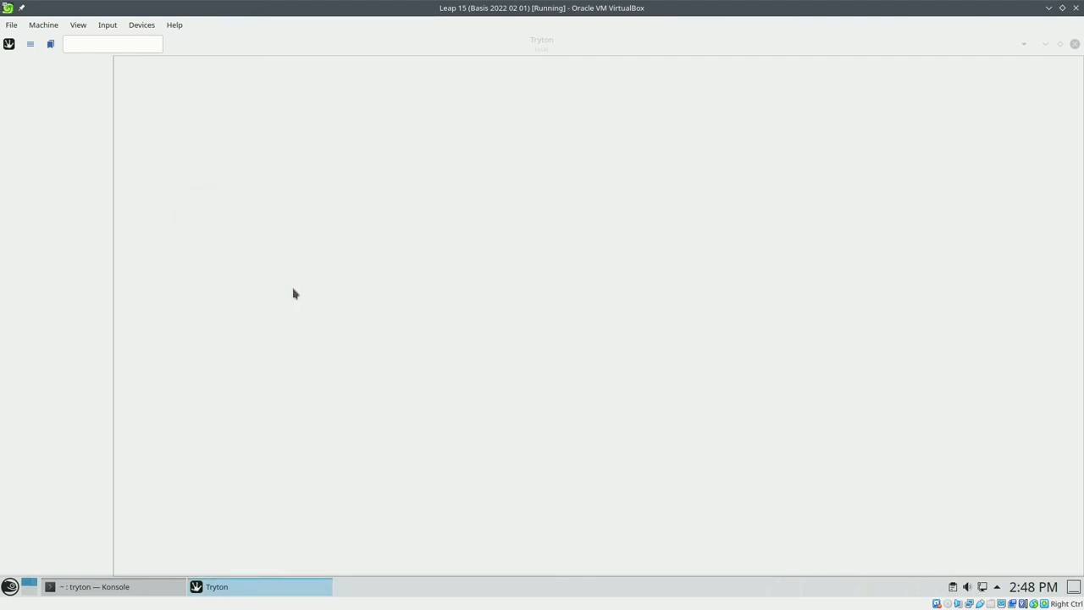